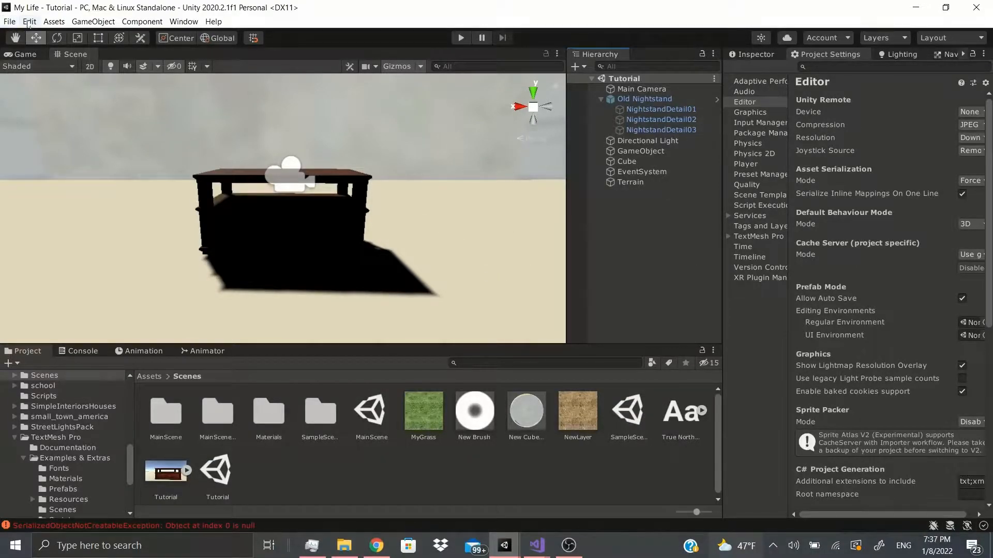
Browse the File and Edit menus and dismiss the Grid and Snap Settings popup.
left_click(9, 22)
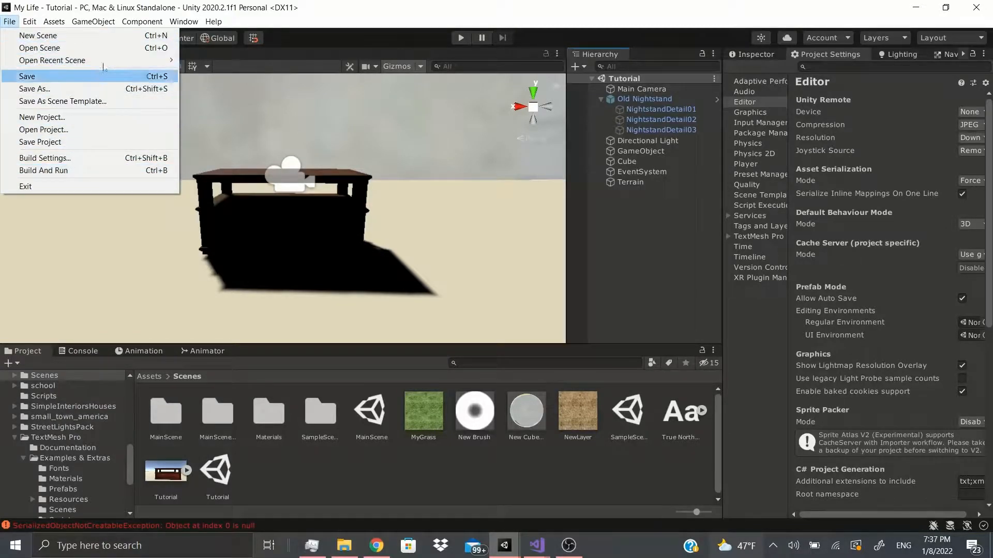
mouse_move(51, 60)
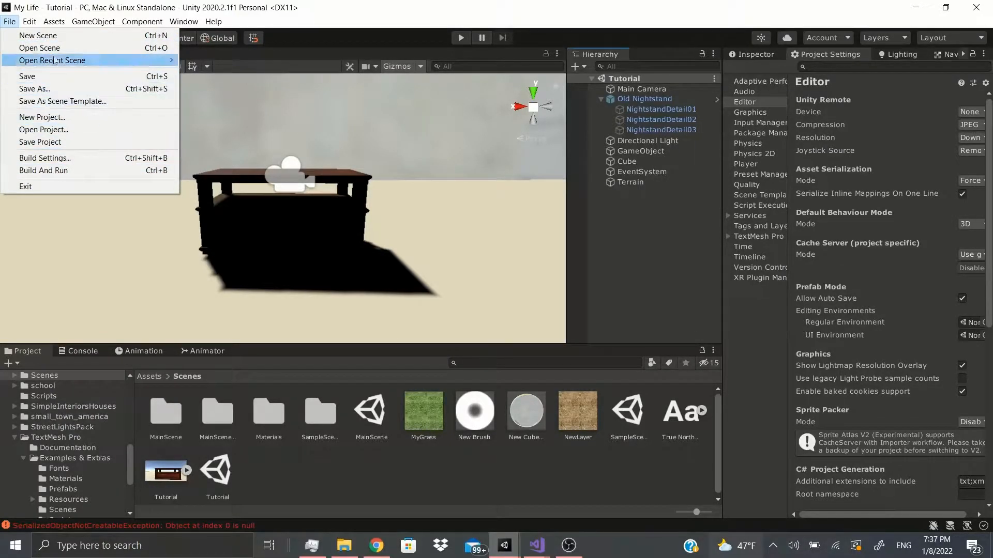
left_click(30, 20)
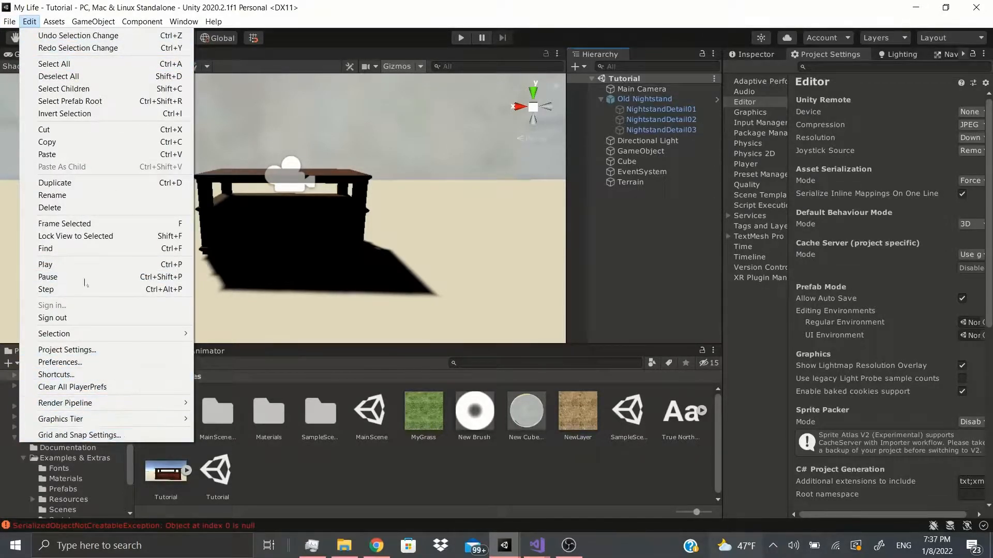
mouse_move(60, 363)
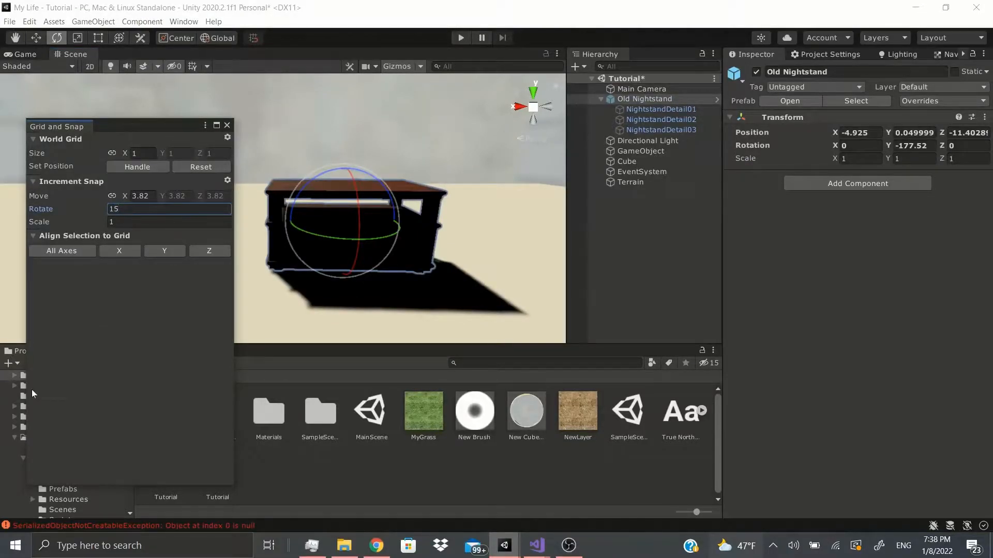
left_click(141, 197)
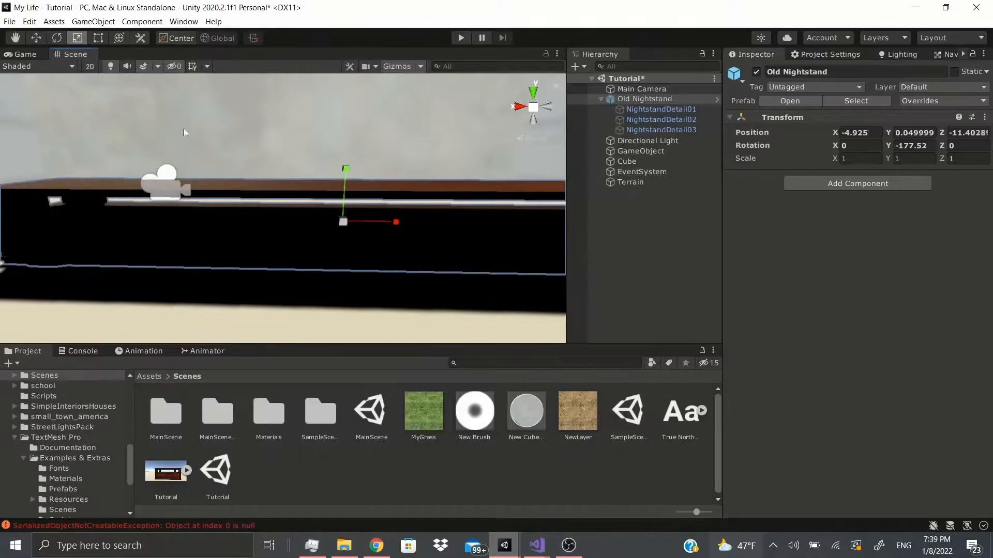
Align the Old Nightstand to the grid on all axes, landing at -5, 0, -11 with 0.25 move increment.
left_click(30, 21)
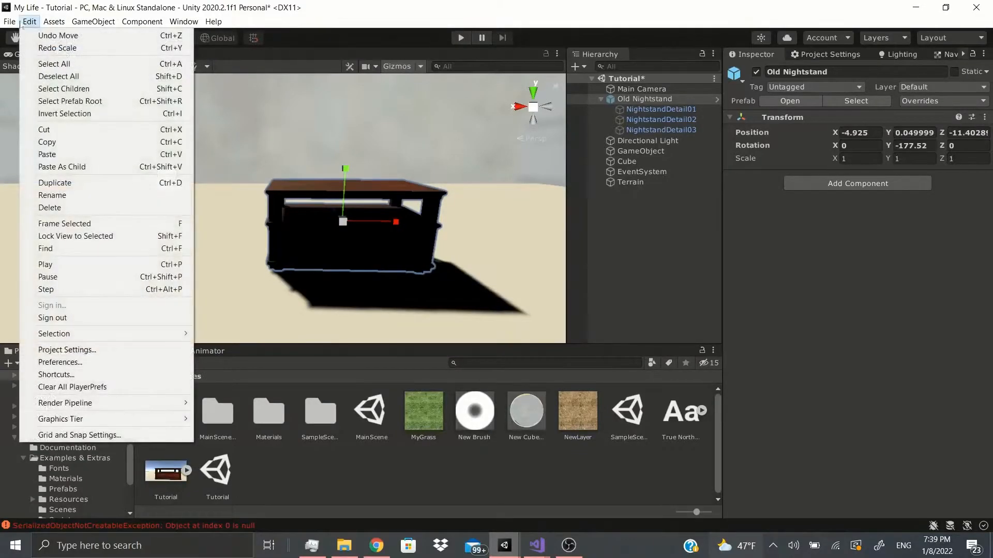
left_click(80, 435)
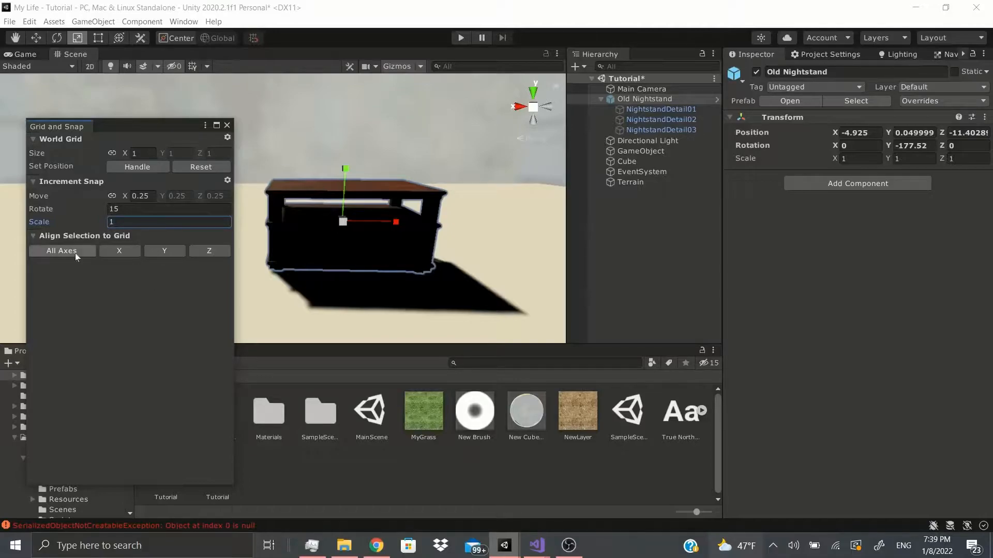
left_click(62, 250)
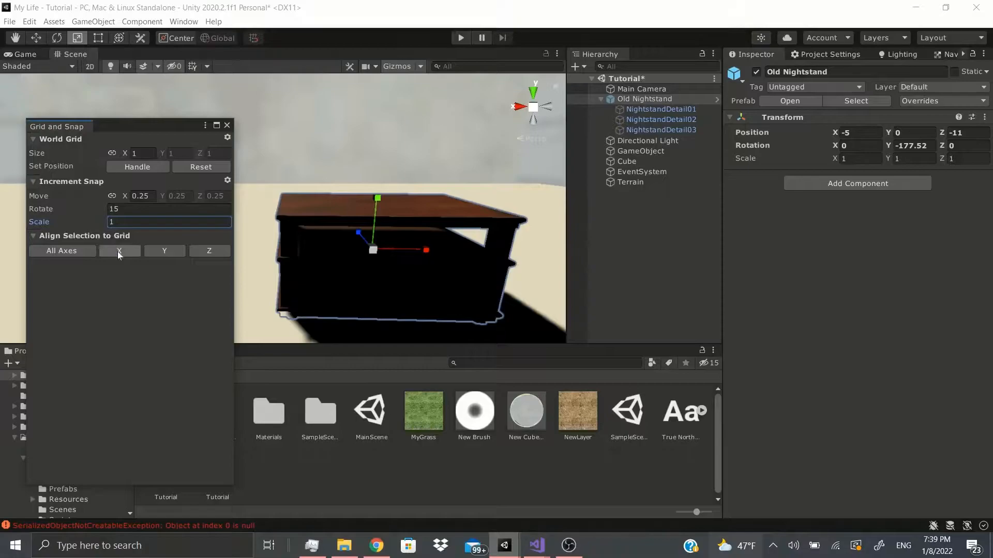
mouse_move(180, 257)
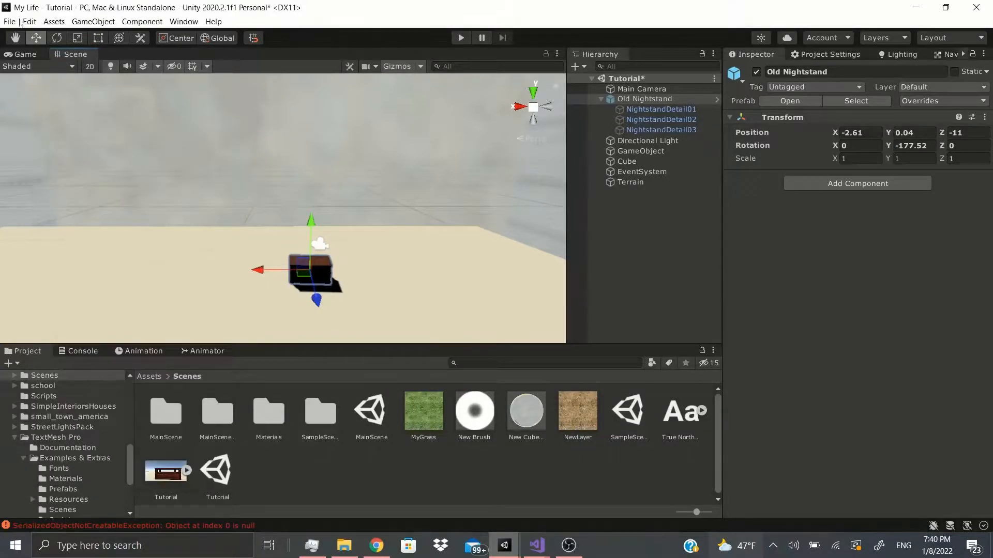
Browse the Edit and Component menus, then show the Graphics page of Project Settings.
left_click(30, 21)
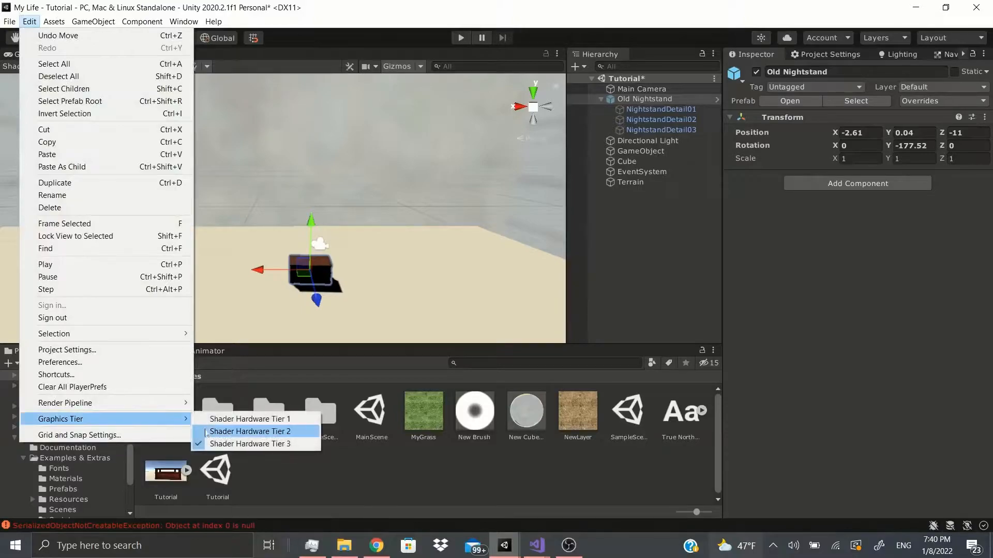
mouse_move(242, 438)
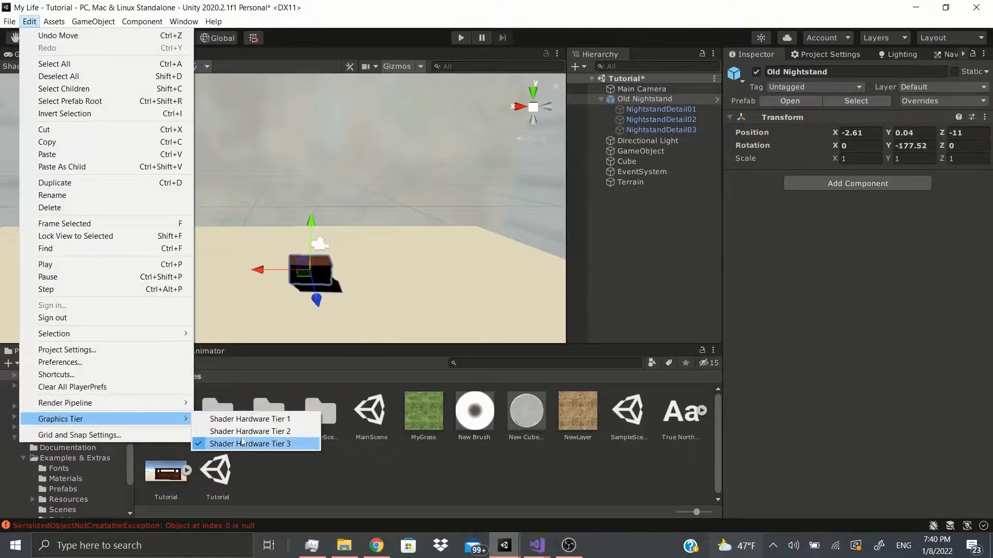
left_click(142, 21)
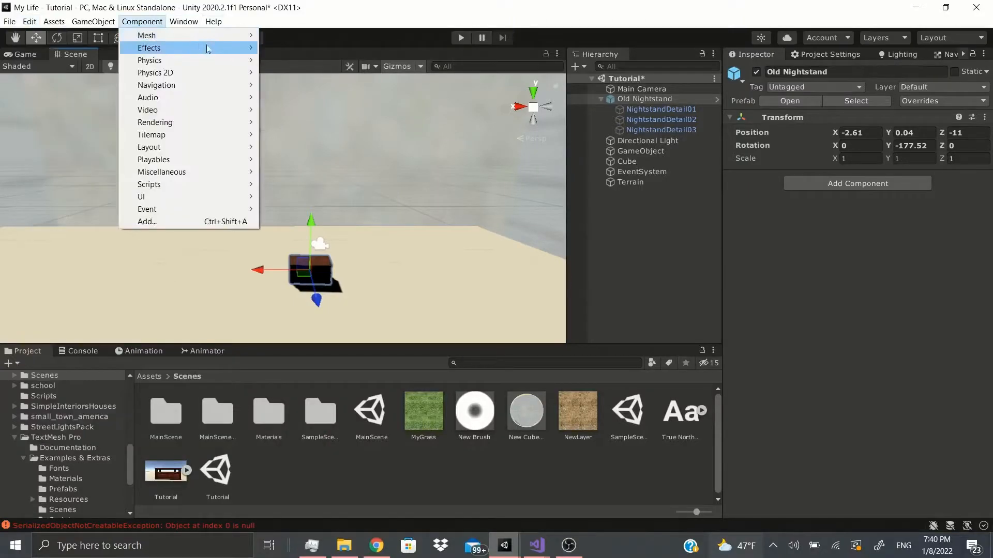
left_click(28, 22)
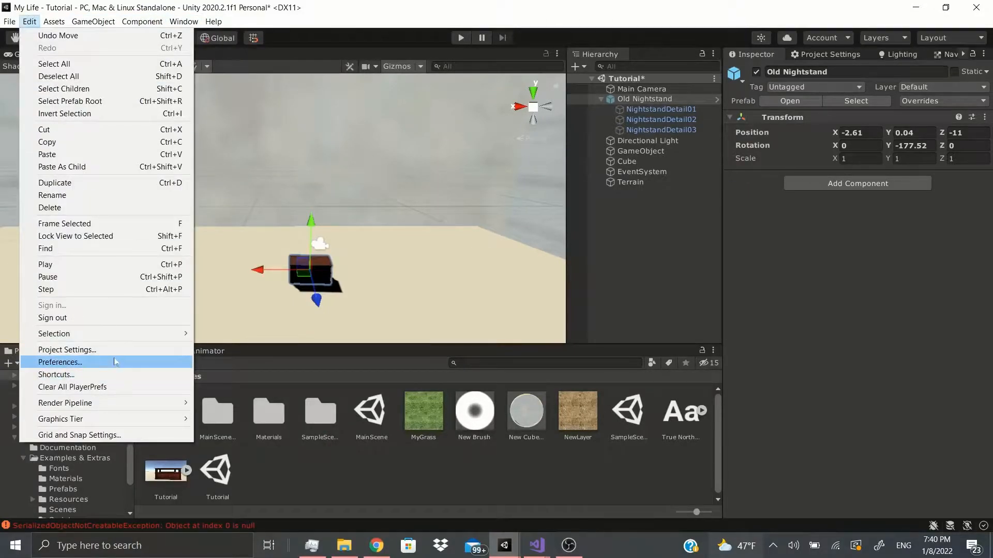
left_click(66, 349)
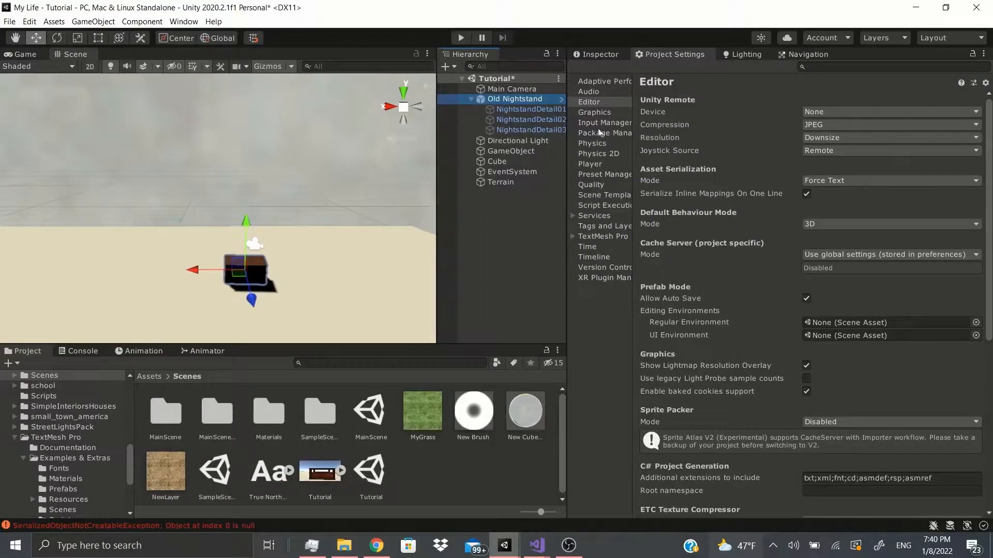
left_click(588, 112)
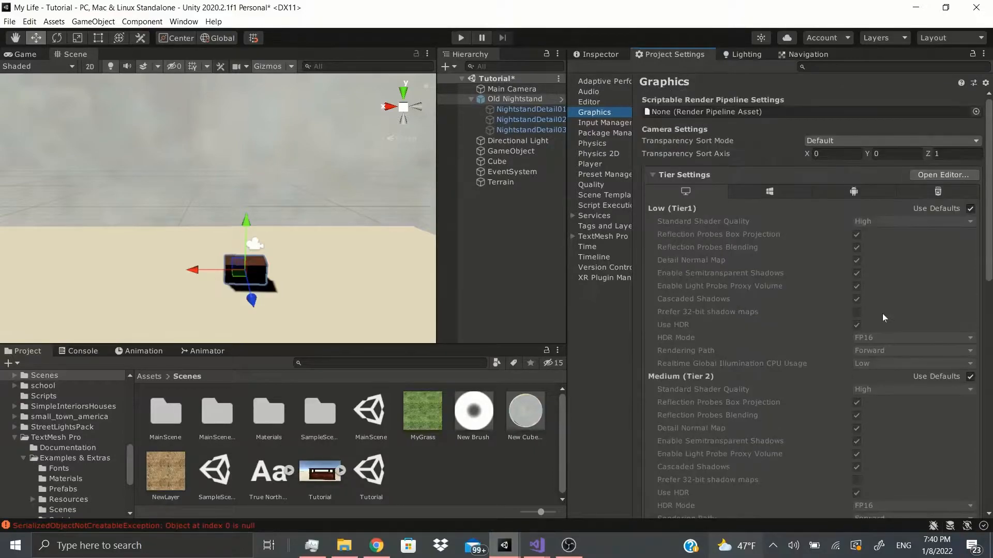
Toggle Use Defaults for the low shader tier and revisit Edit > Graphics Tier at Shader Hardware Tier 2.
scroll("down", 3)
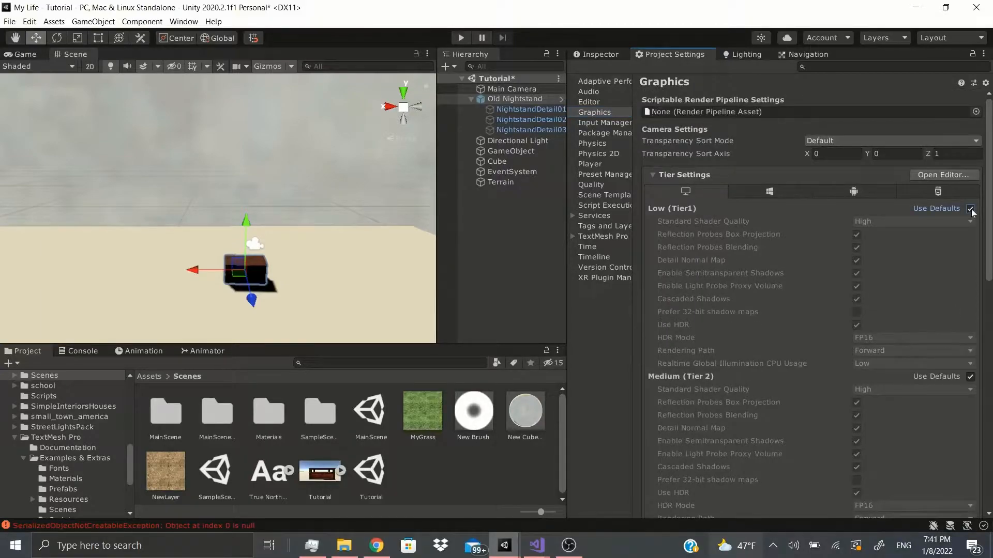
left_click(970, 209)
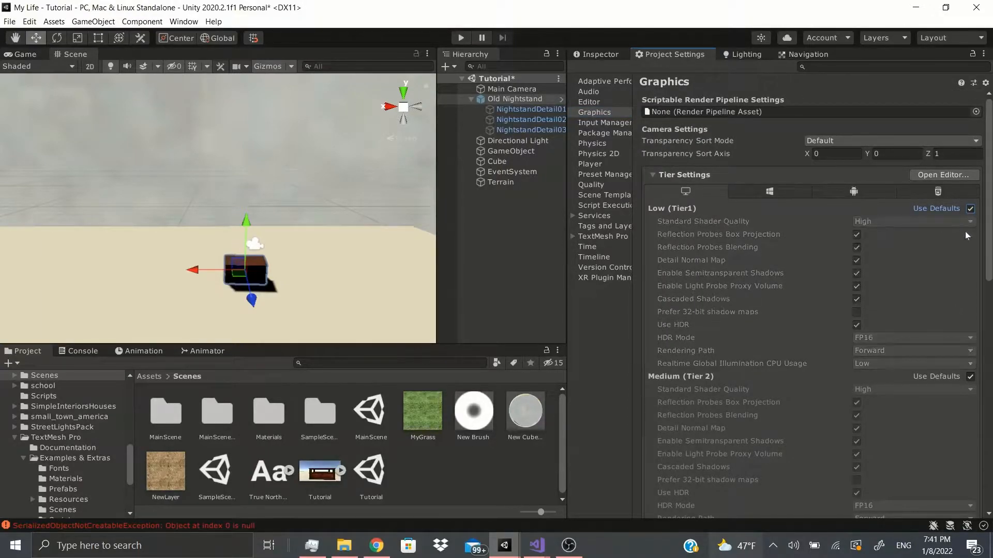
scroll("down", 3)
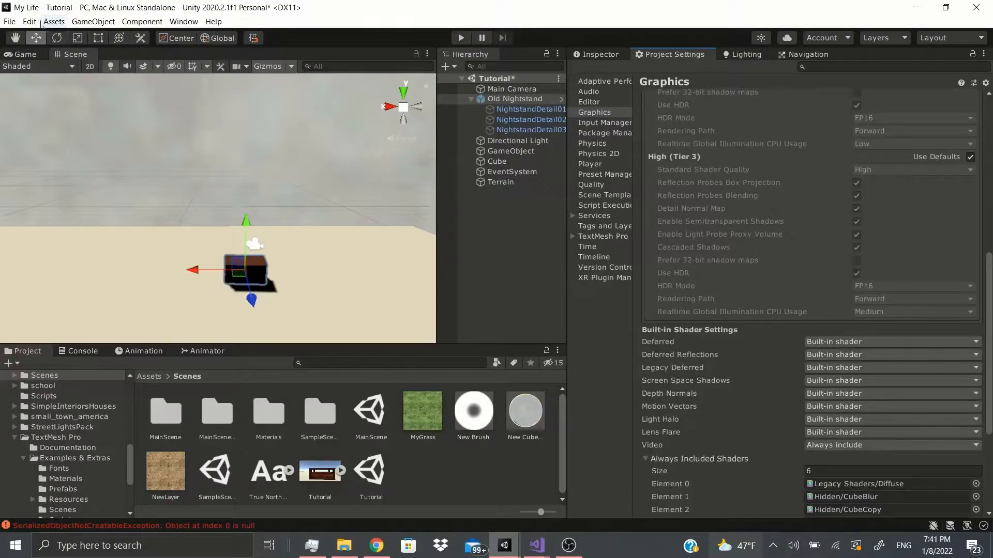
left_click(25, 20)
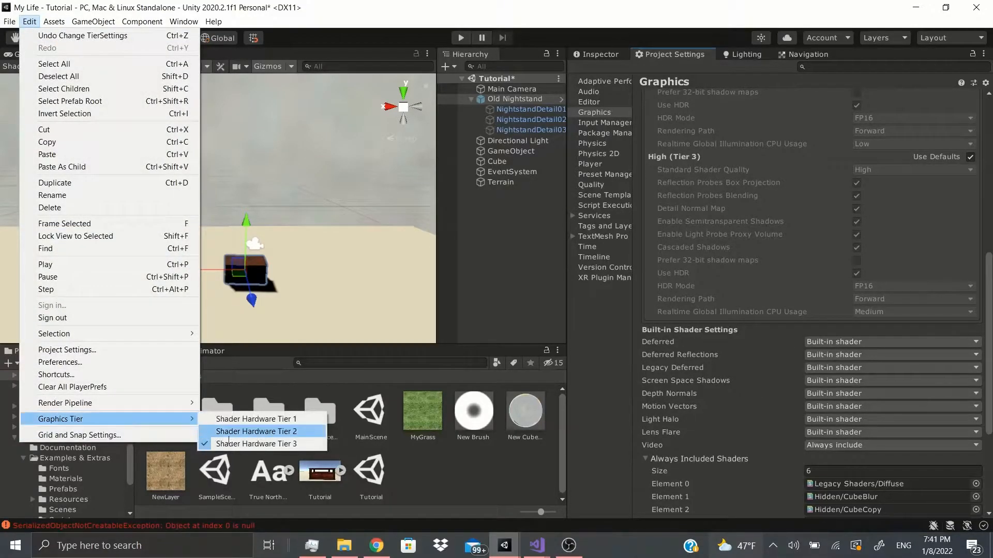
left_click(257, 431)
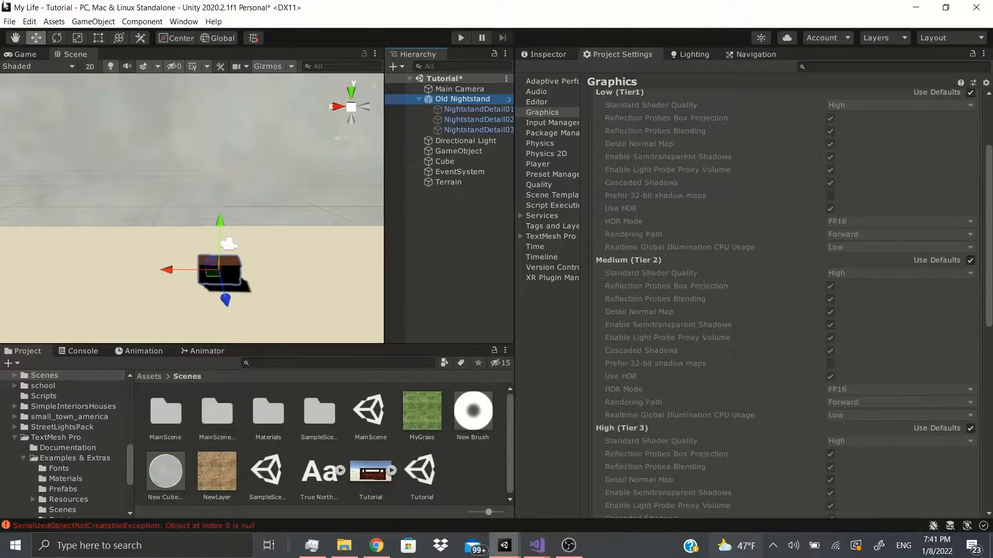
left_click(31, 21)
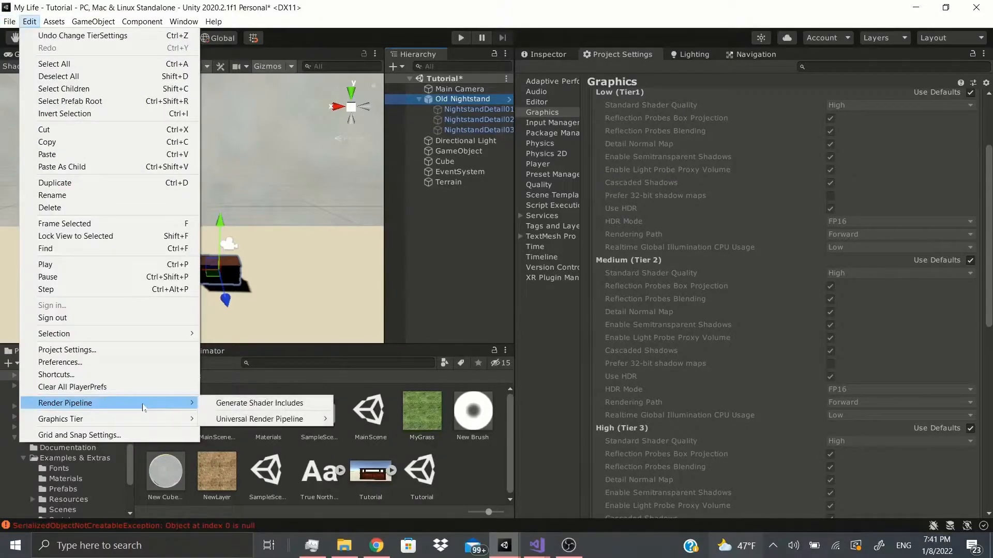
mouse_move(65, 402)
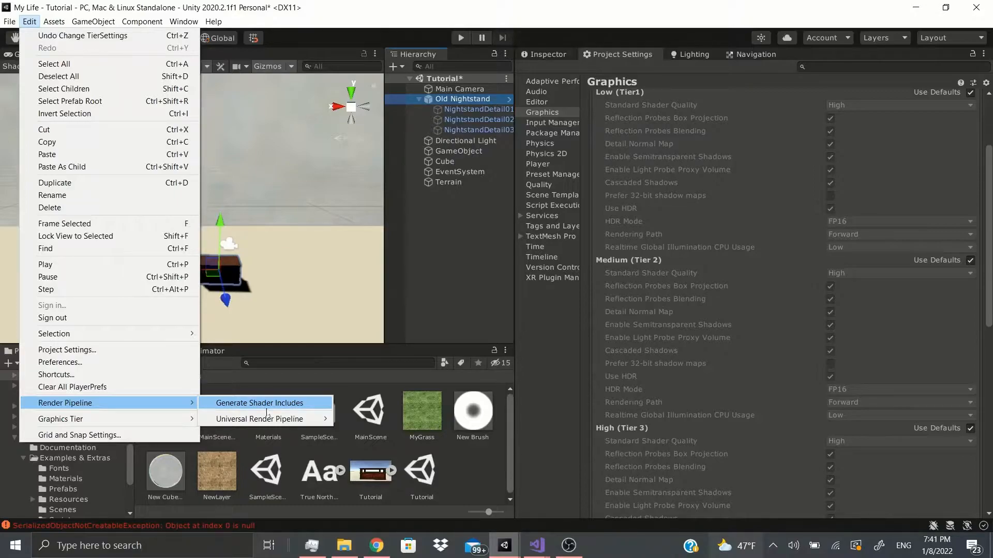
mouse_move(259, 419)
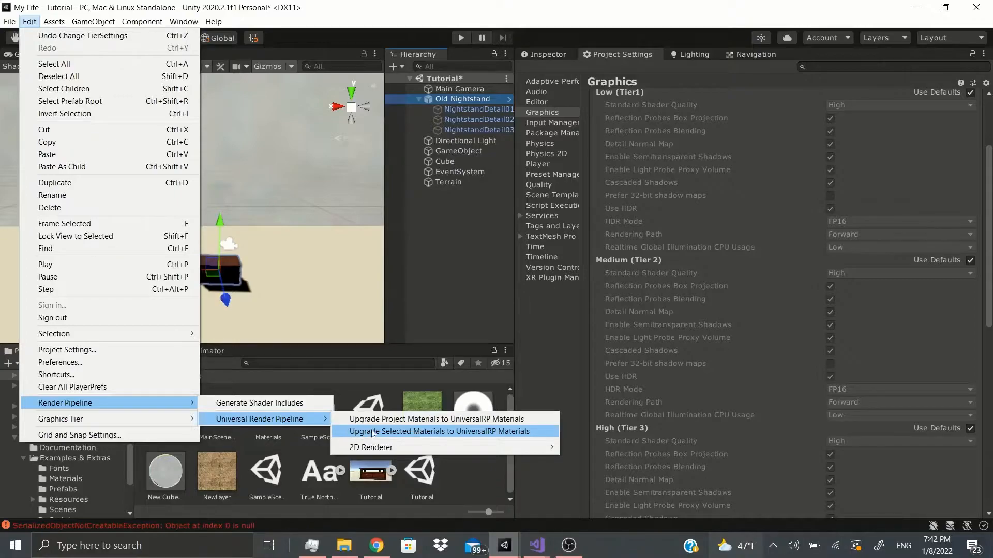
mouse_move(463, 436)
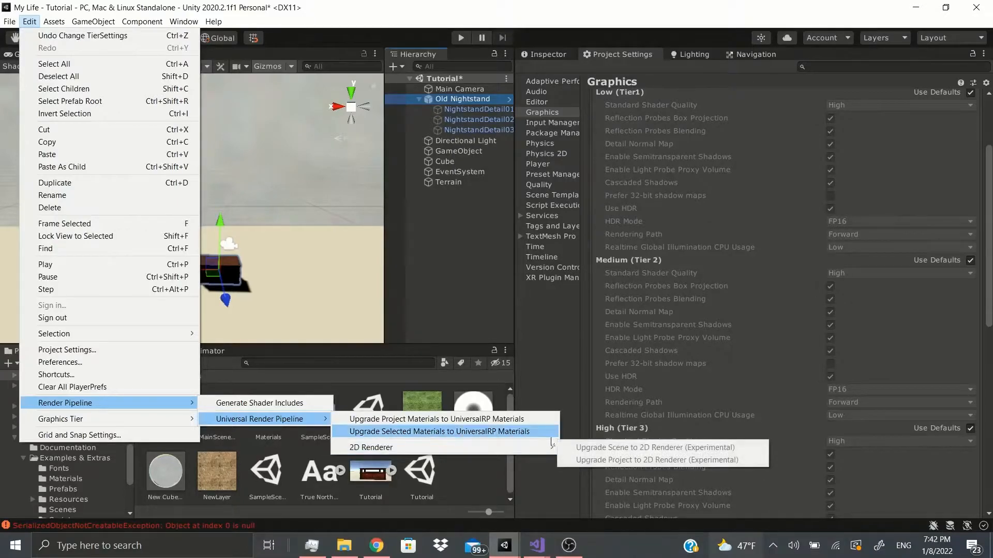
mouse_move(370, 446)
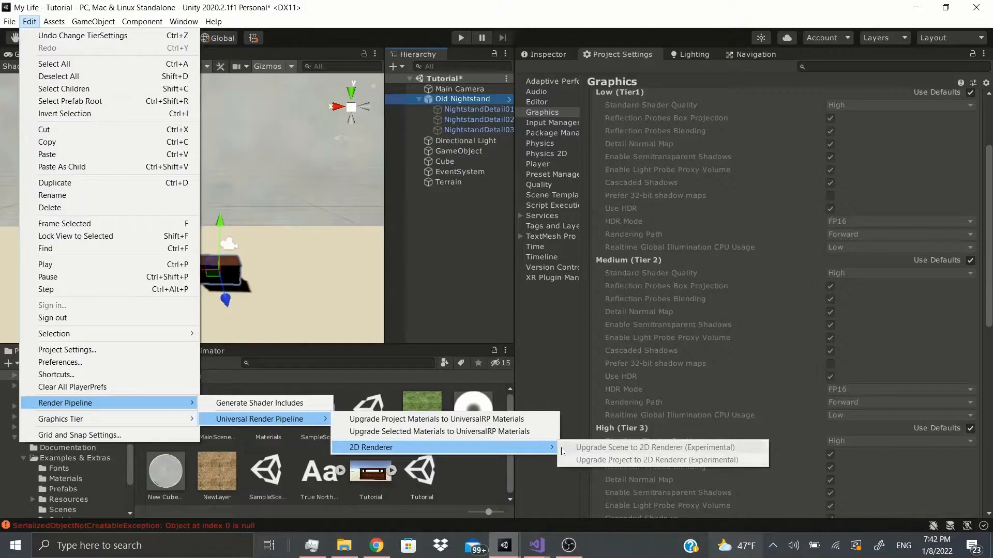
mouse_move(597, 472)
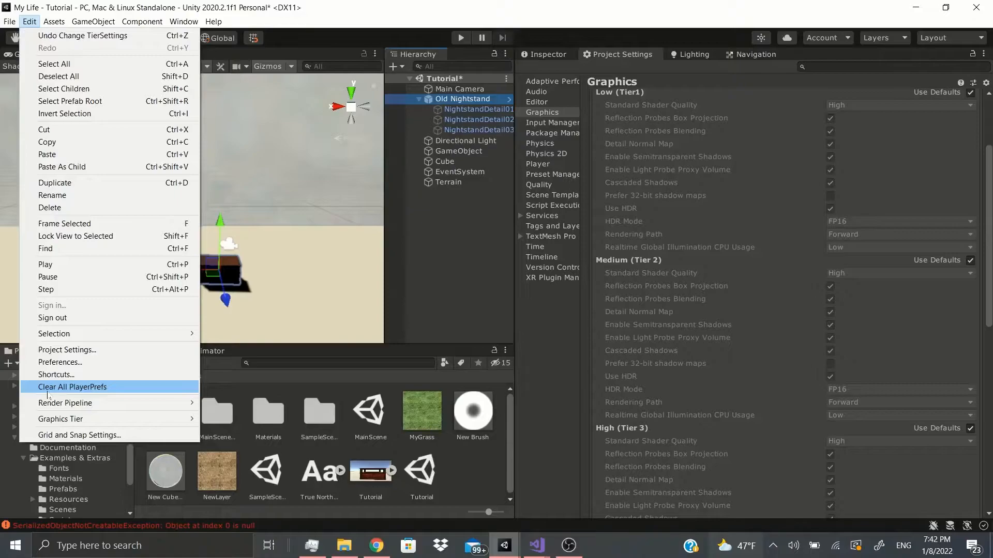
mouse_move(61, 391)
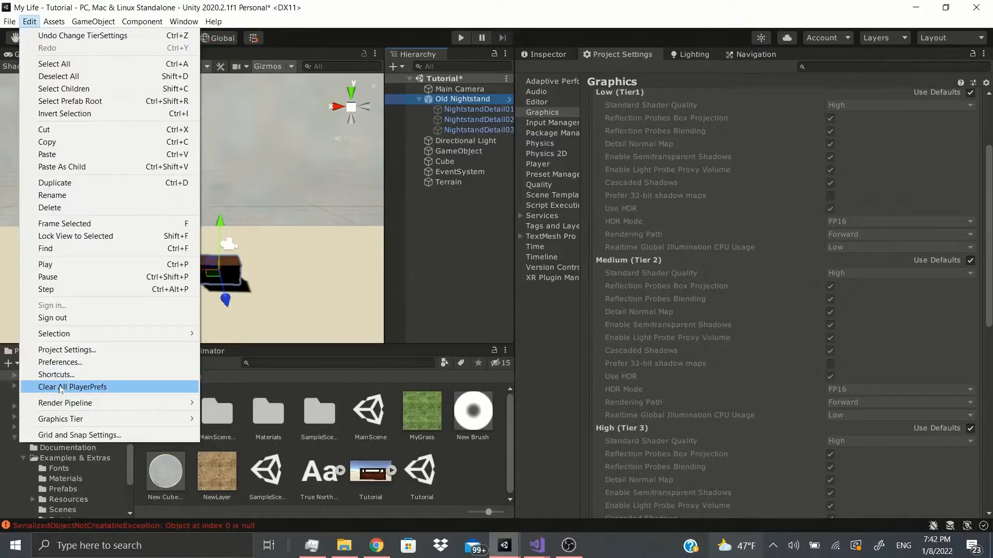
mouse_move(70, 395)
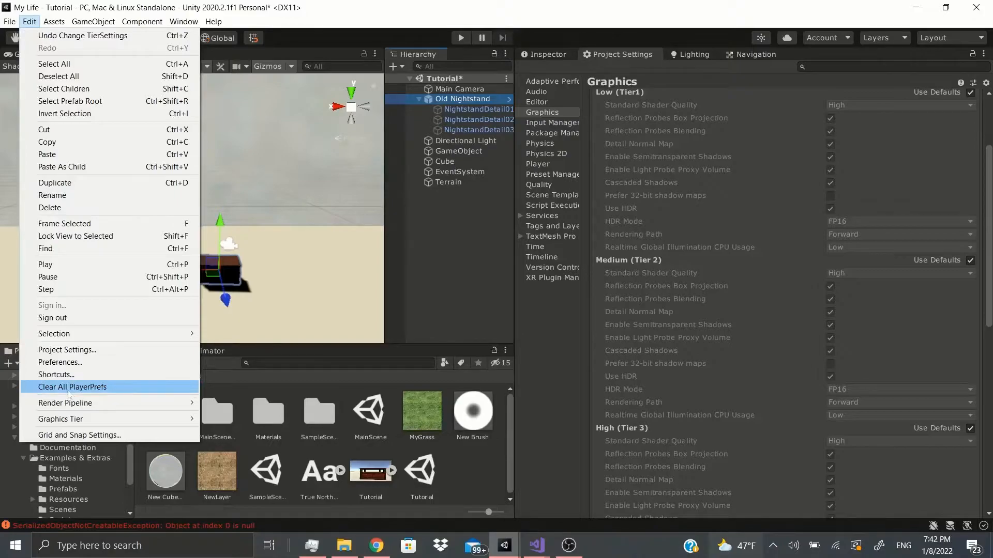
left_click(72, 387)
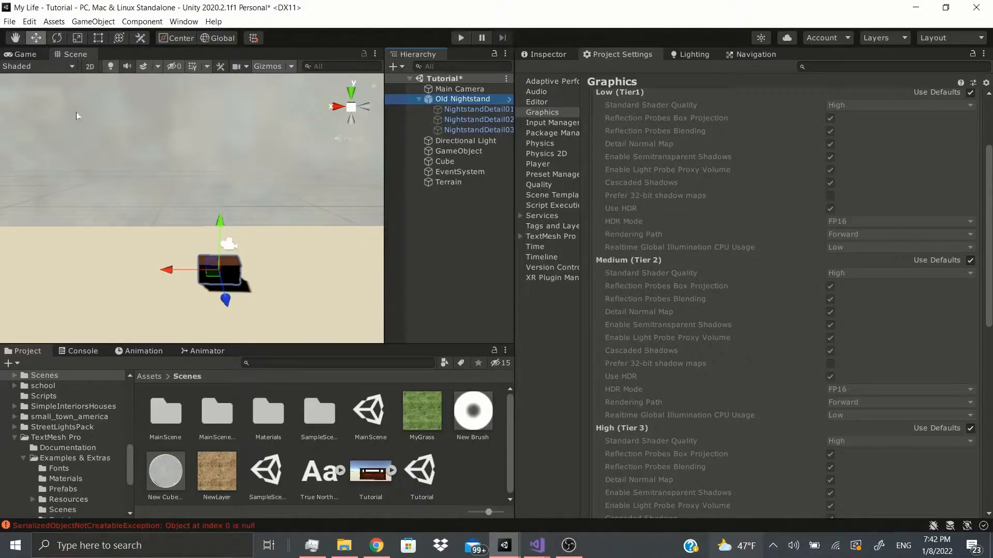
left_click(29, 21)
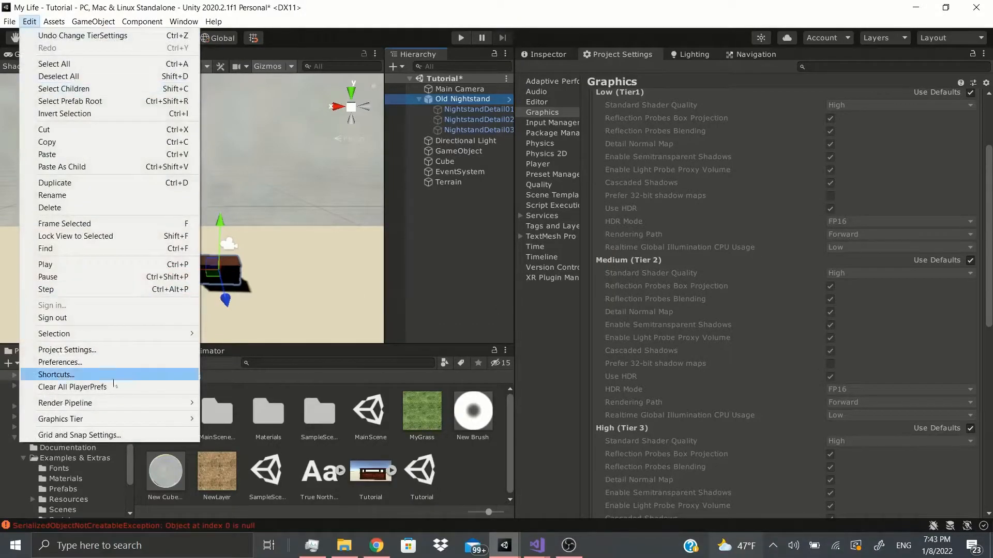
mouse_move(64, 403)
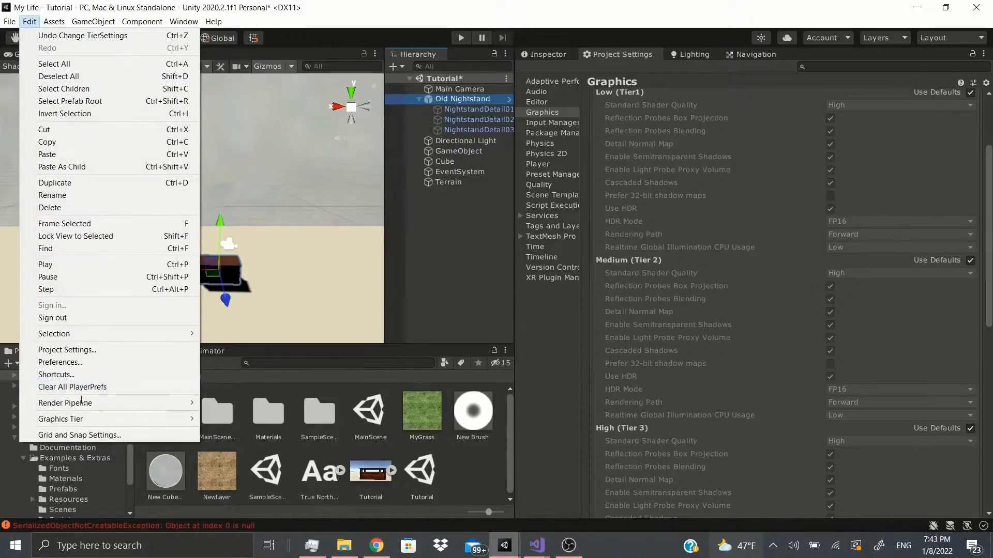
mouse_move(64, 403)
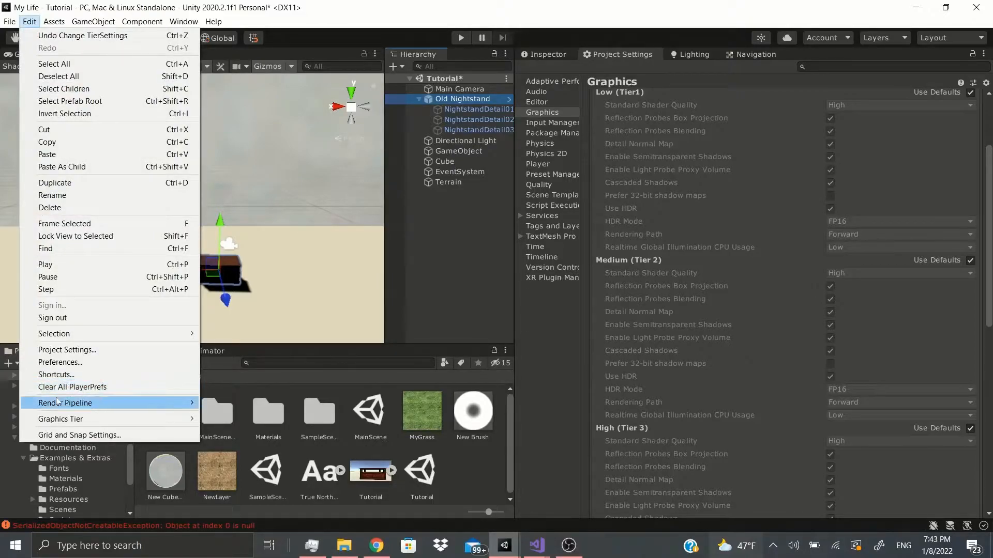
mouse_move(60, 397)
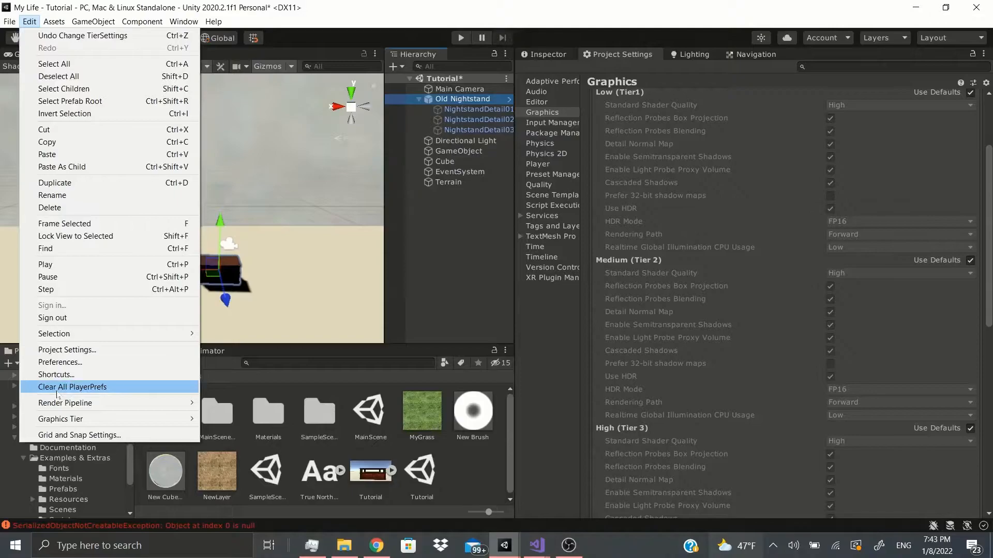
mouse_move(55, 376)
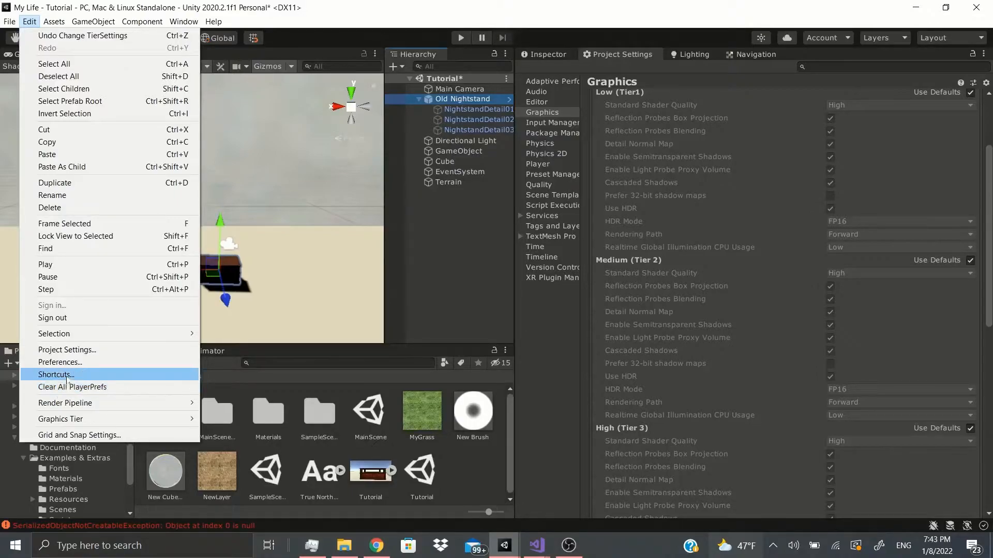
In the Shortcuts manager, select the Main Menu/Assets/Create/Animation command's shortcut field for binding.
left_click(56, 374)
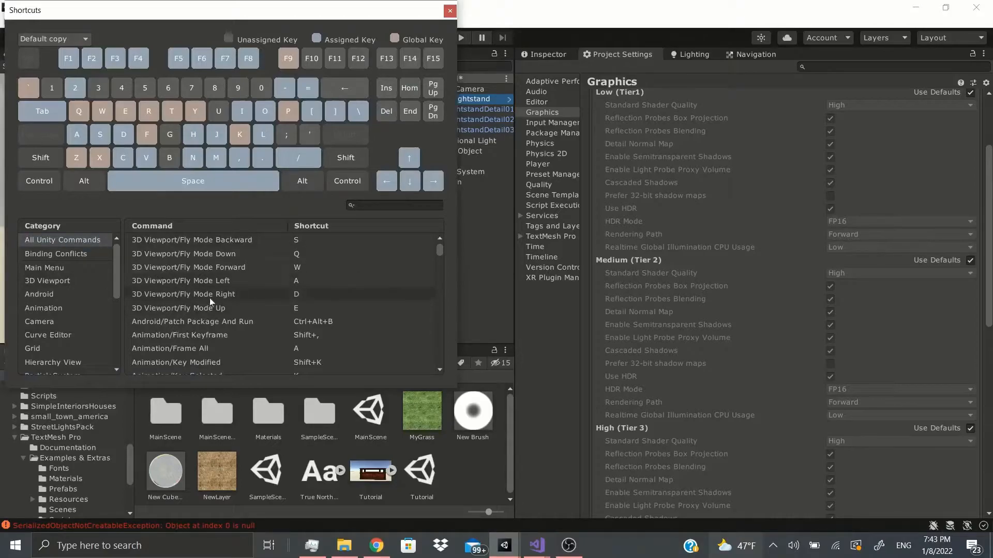
scroll("down", 3)
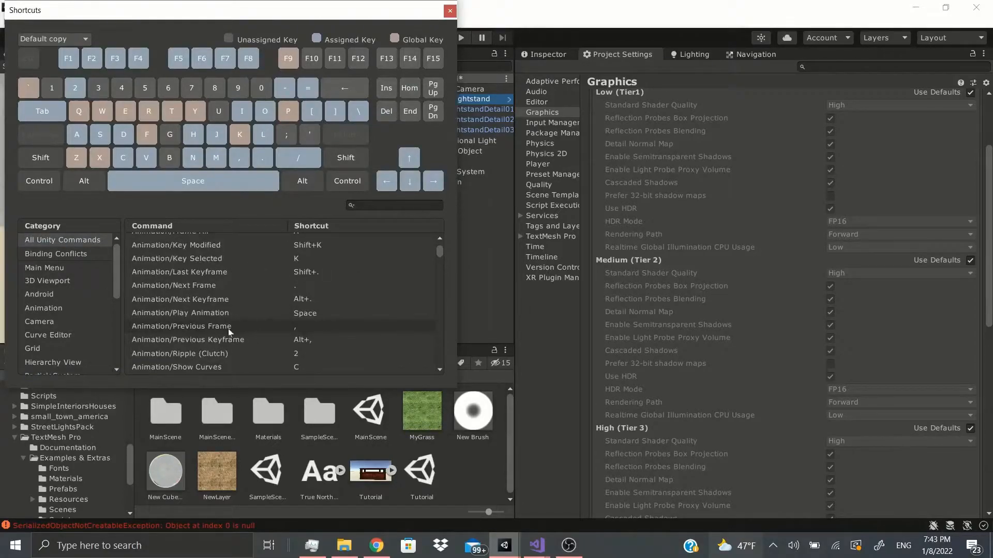
scroll("down", 3)
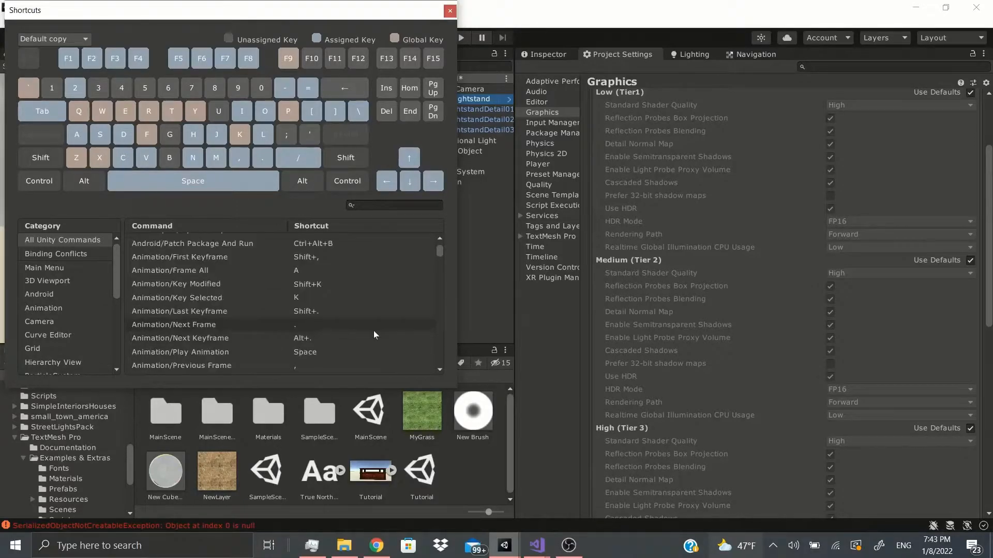
scroll("down", 3)
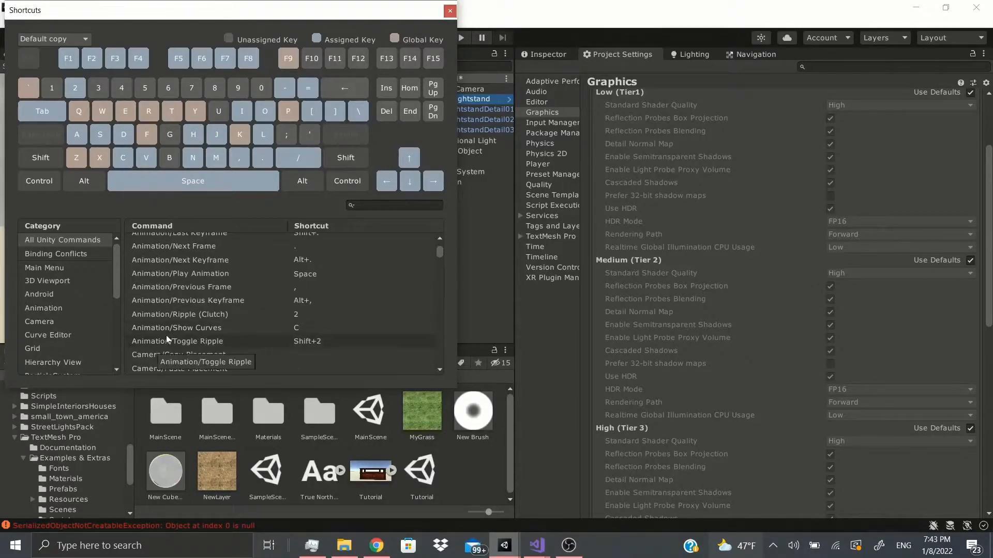
scroll("down", 3)
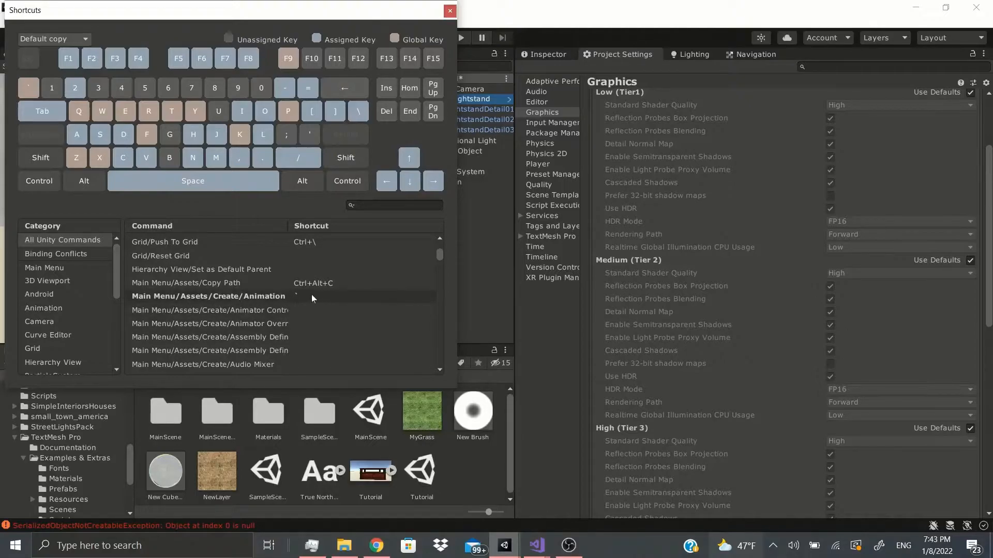
left_click(208, 296)
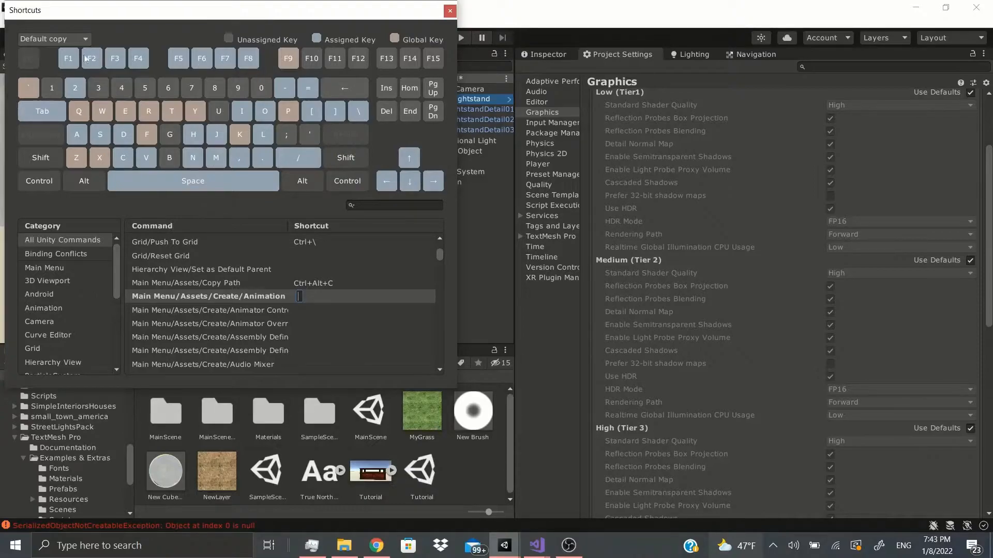
mouse_move(146, 82)
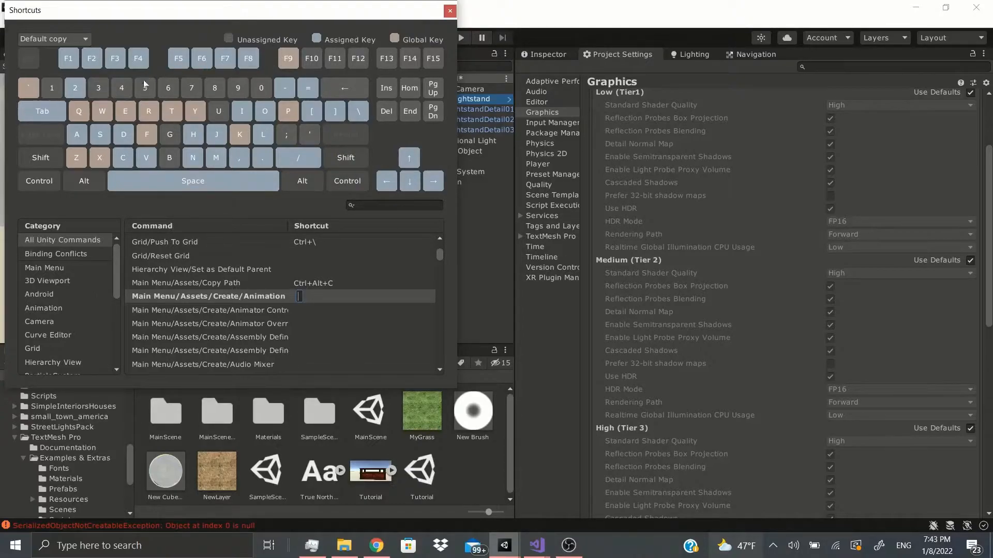
mouse_move(89, 64)
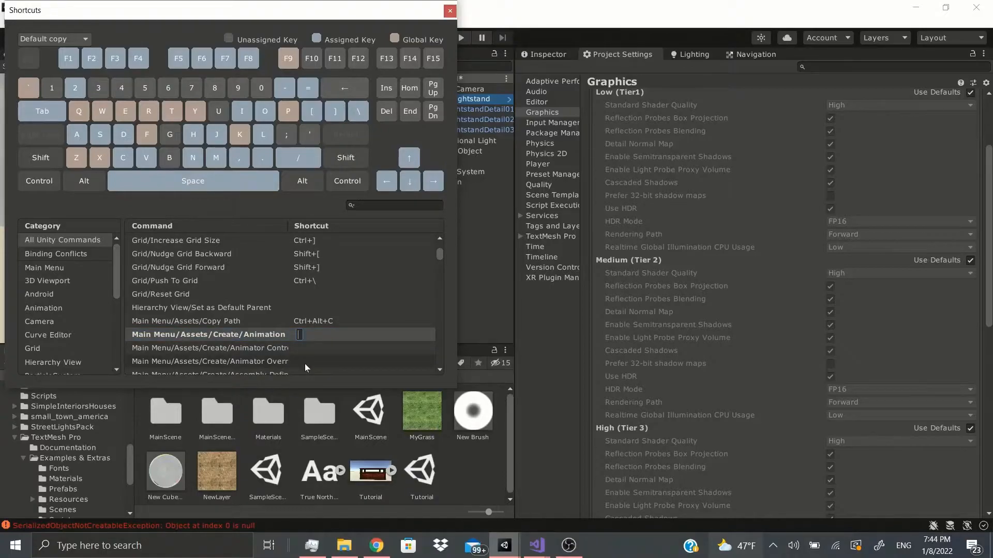
mouse_move(366, 347)
type("1")
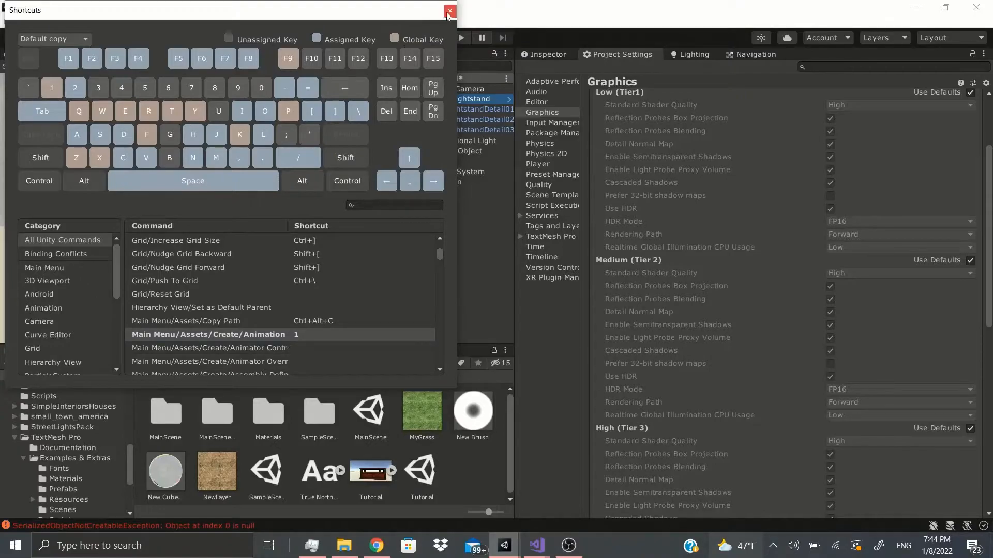
Close the Shortcuts window, let the new animation clip be created, and reopen Shortcuts.
left_click(447, 12)
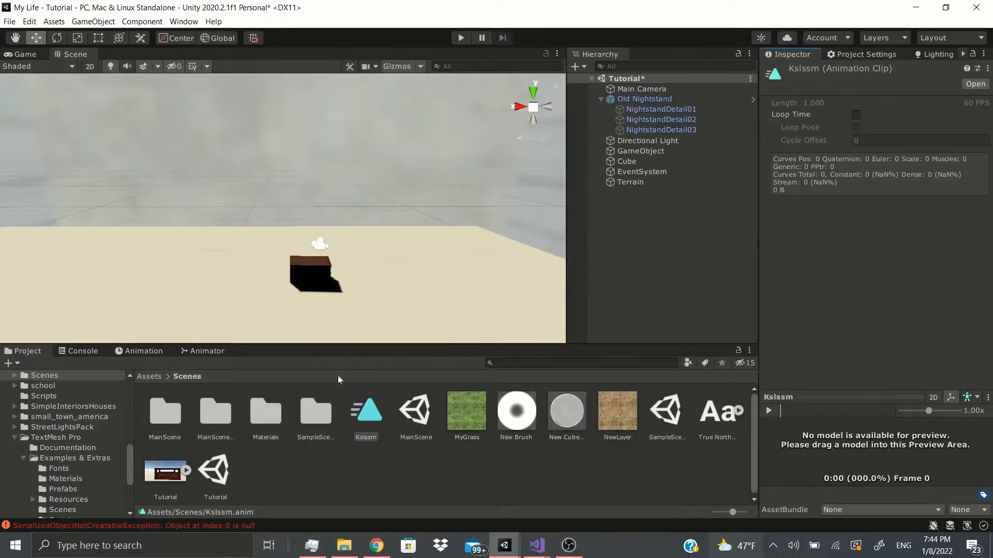
left_click(30, 22)
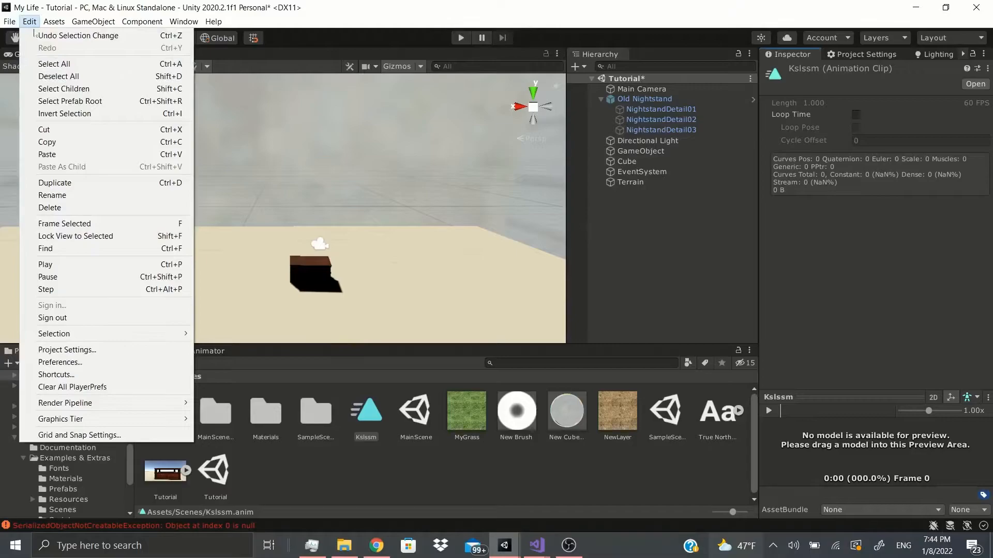
left_click(56, 375)
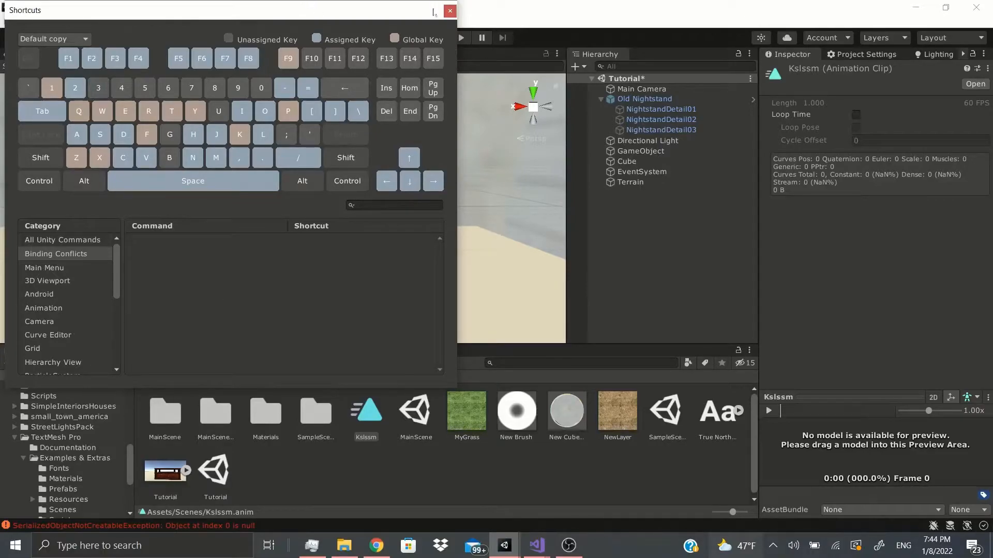
Show the shortcut profile list with Default copy, Default and profile management options.
left_click(54, 40)
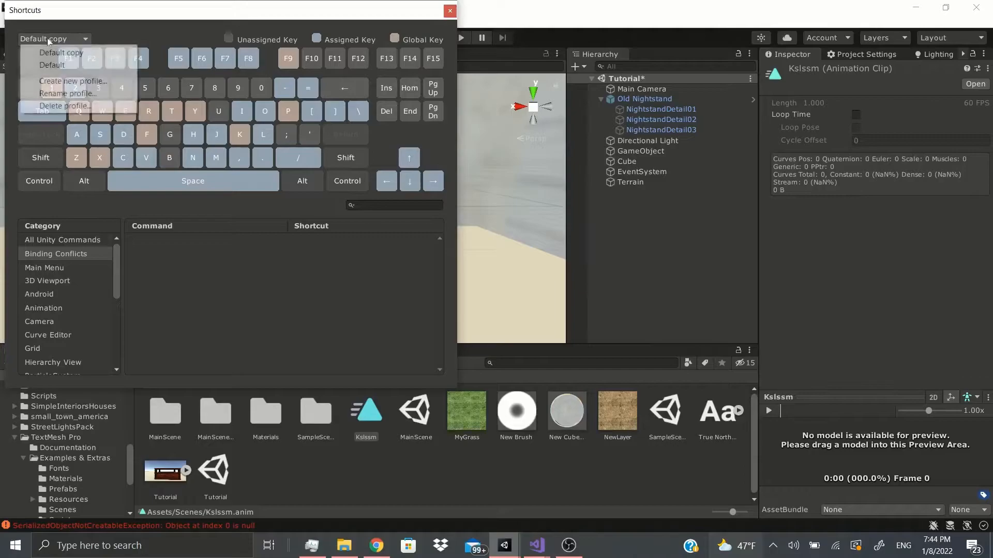
mouse_move(52, 64)
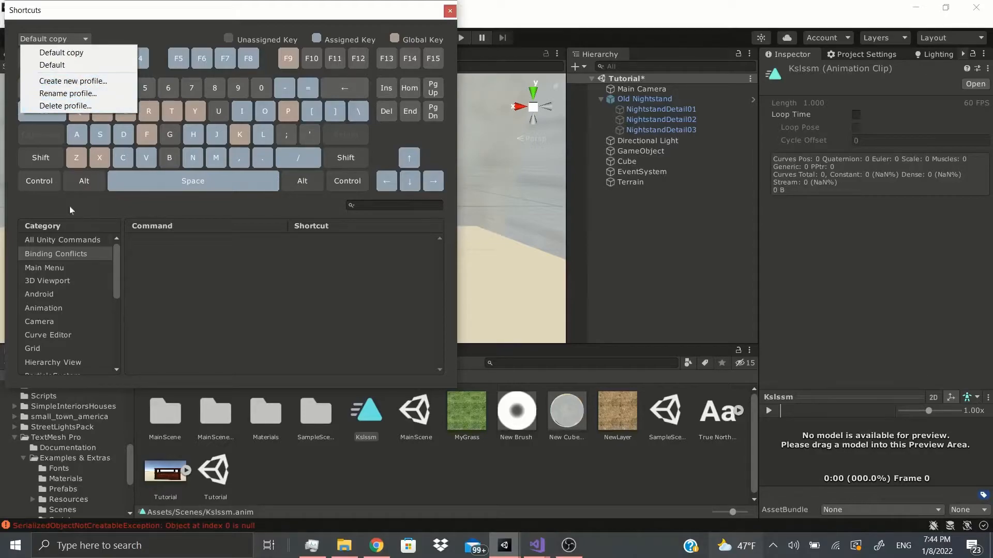
mouse_move(89, 160)
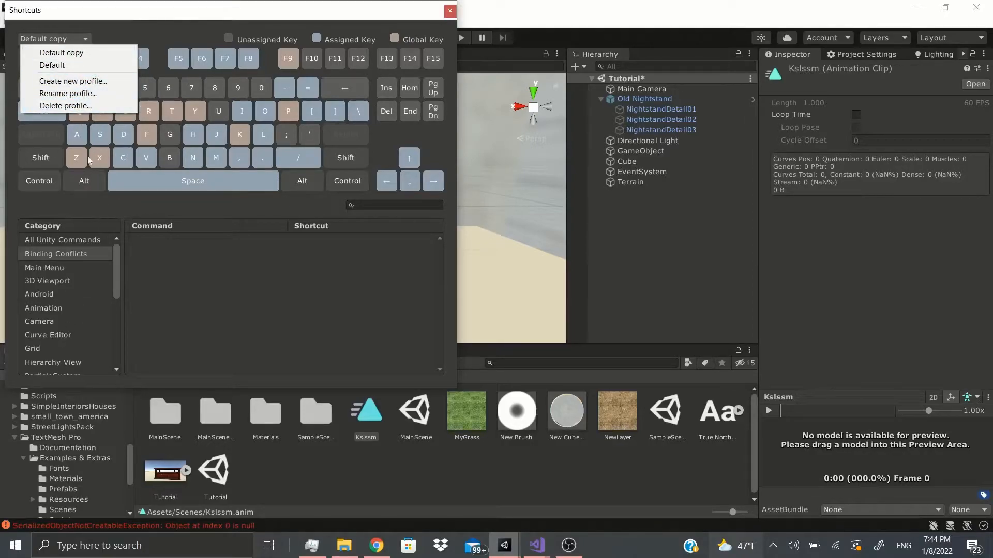
mouse_move(68, 93)
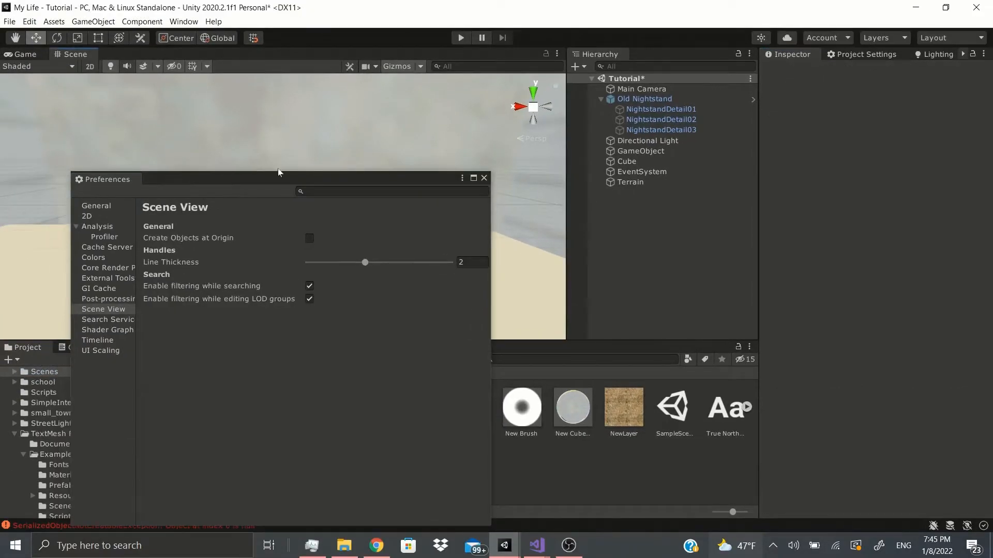
Recenter the Preferences window and browse its UI Scaling, Shader Graph and Colors pages.
left_click_drag(277, 178, 342, 168)
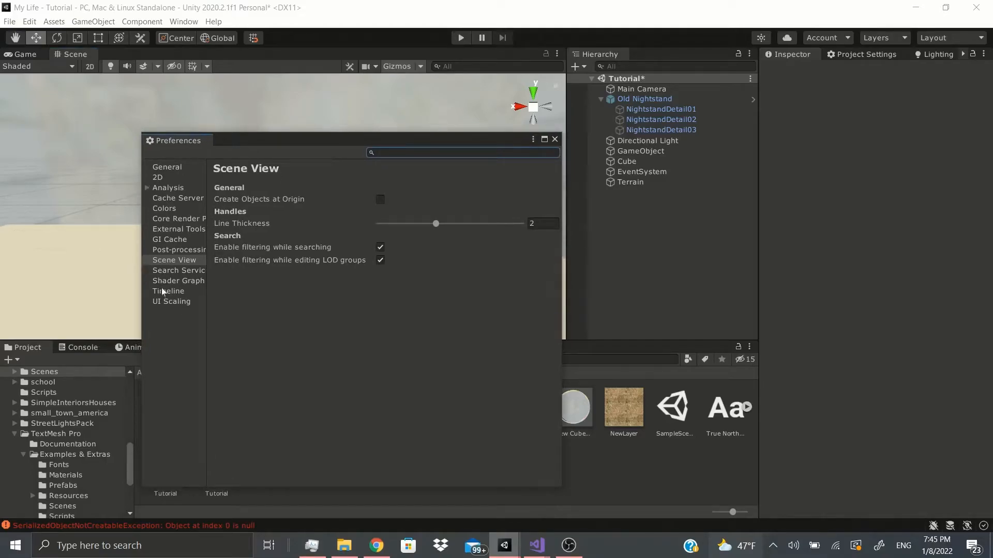
left_click(172, 302)
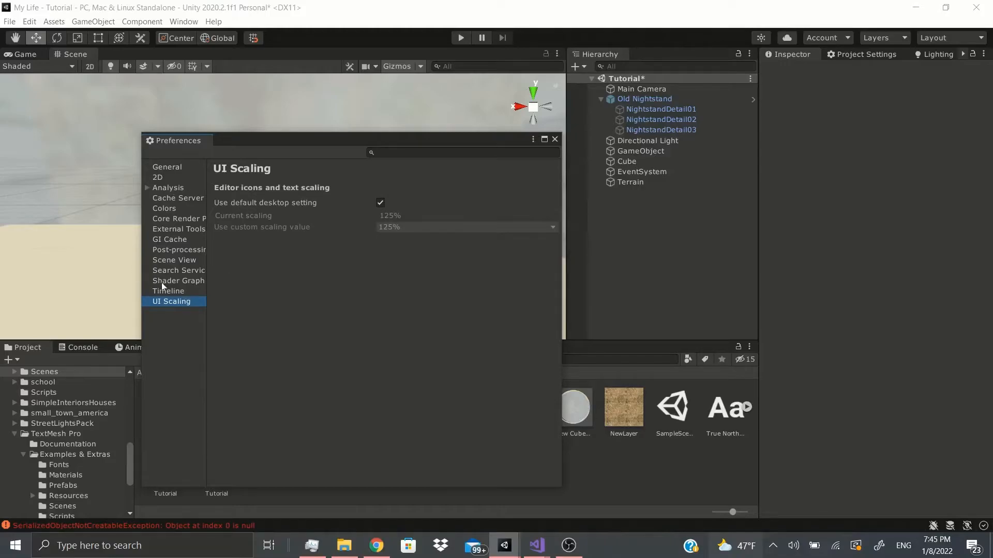
left_click(178, 282)
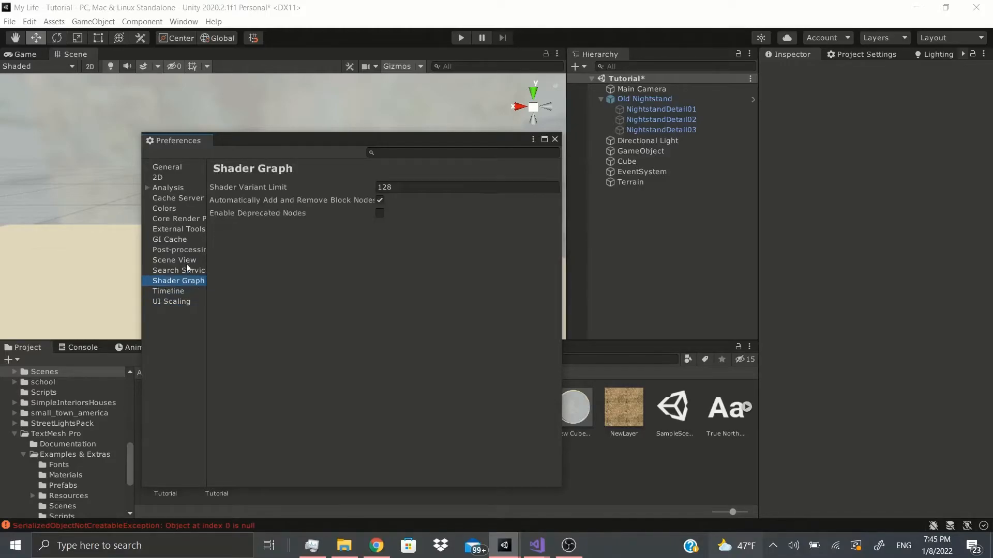
left_click(164, 209)
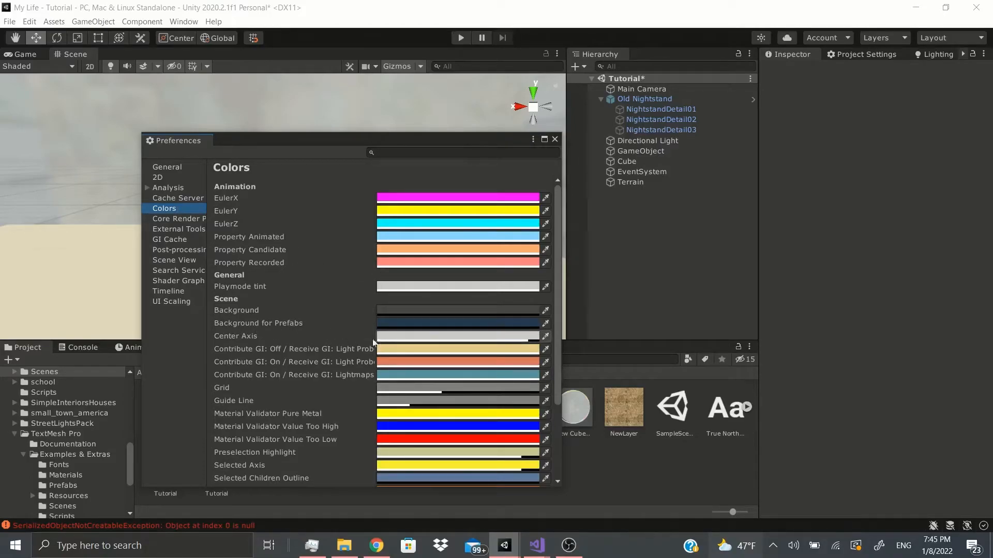
scroll("down", 3)
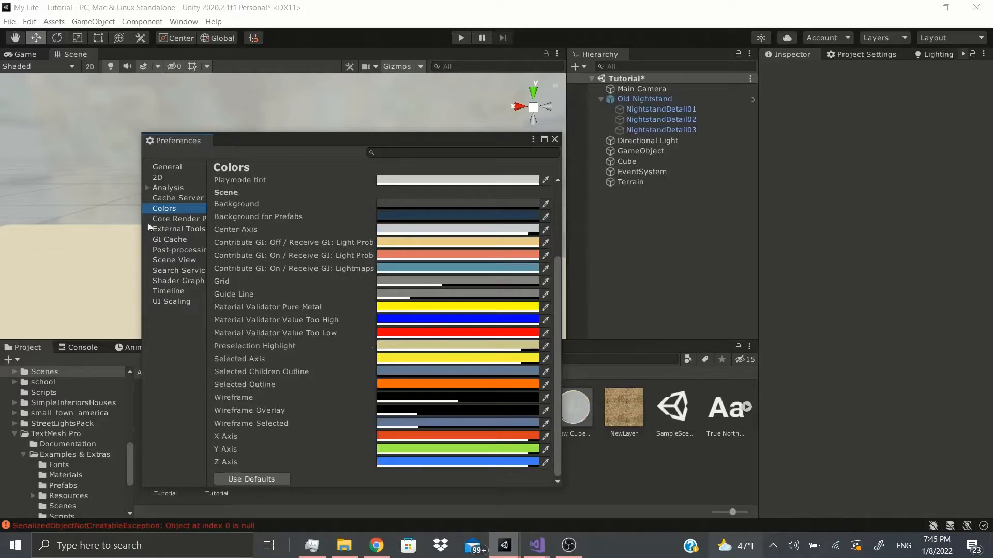
On the General page keep Verdana as the editor font, then close Preferences.
left_click(168, 167)
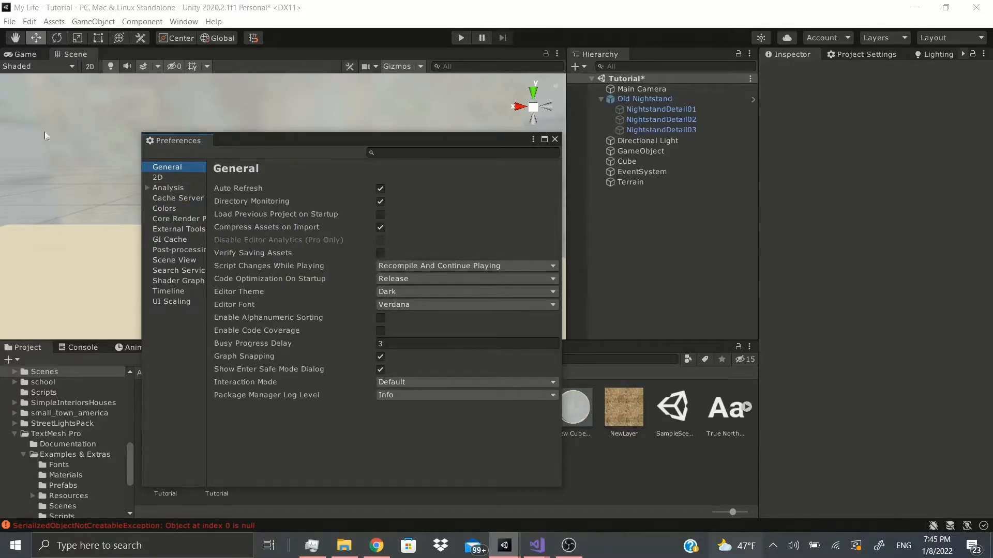
left_click(467, 291)
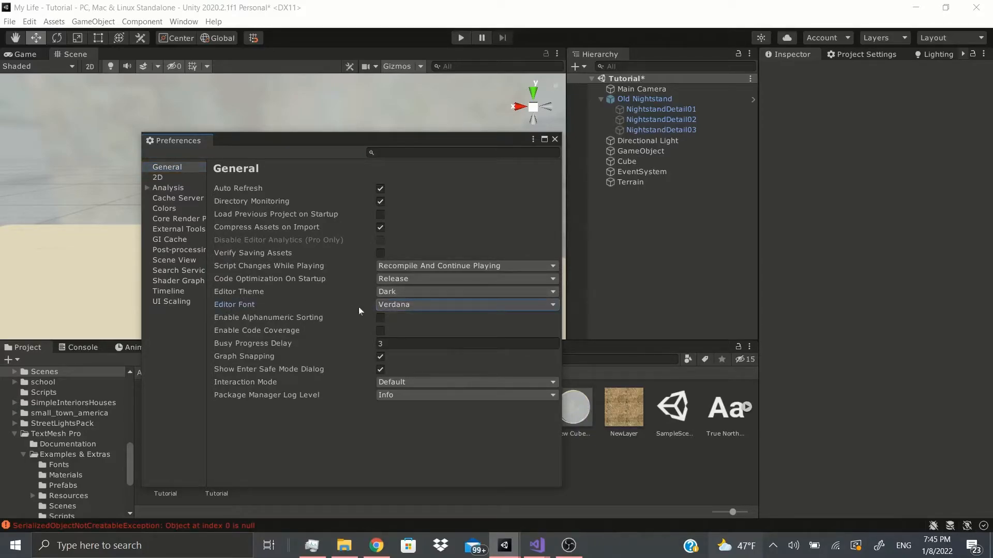
left_click(466, 304)
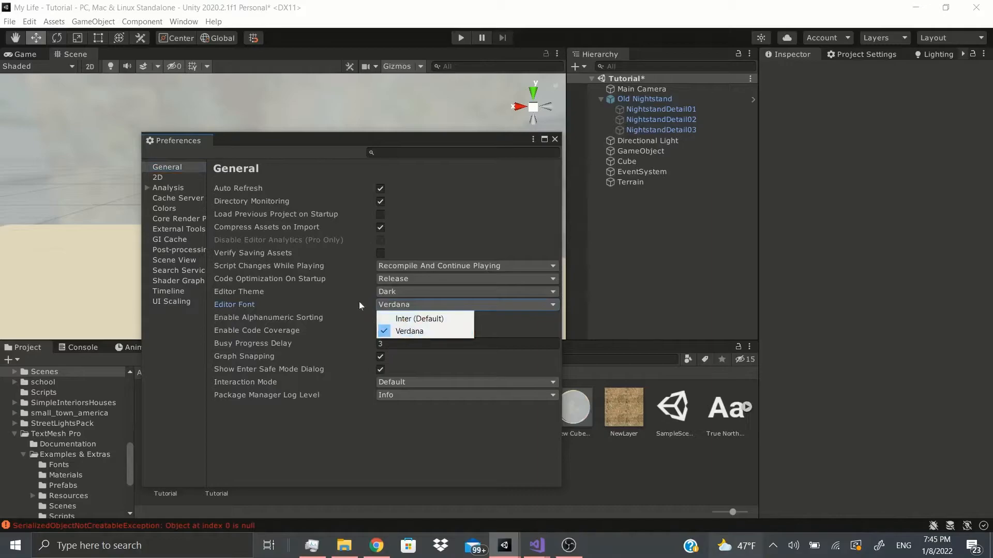
left_click(410, 331)
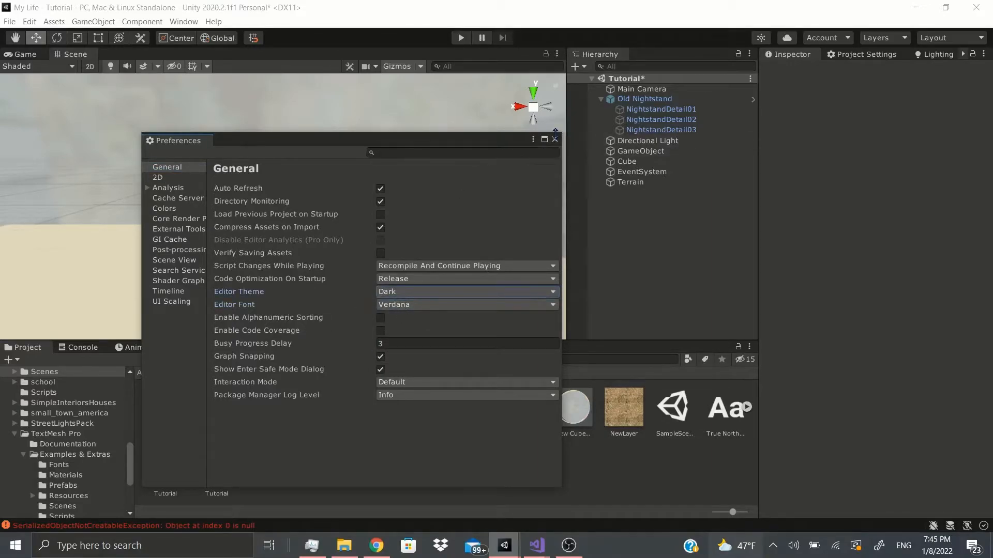
left_click(554, 138)
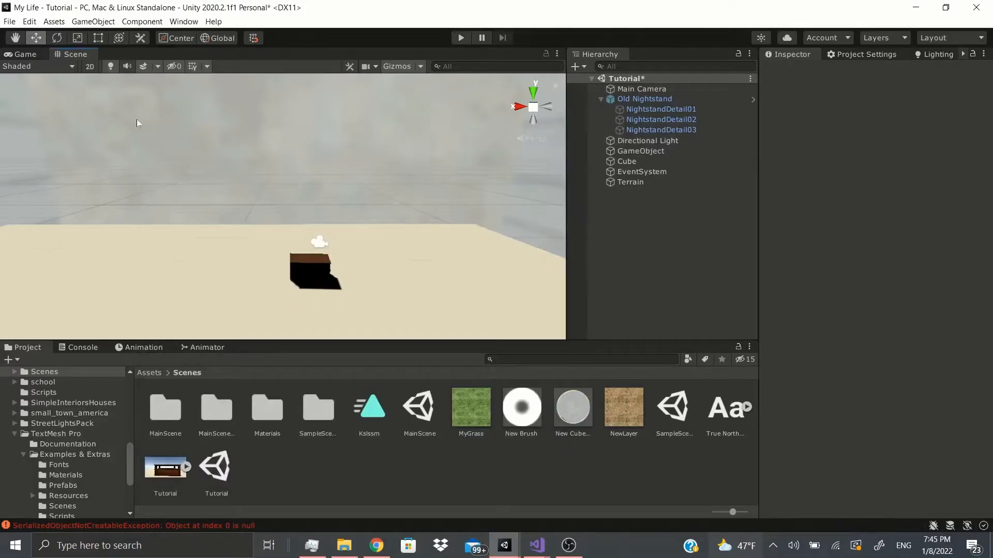
Show Project Settings and browse XR Plugin Management and Editor, keeping Any Android Device.
left_click(29, 21)
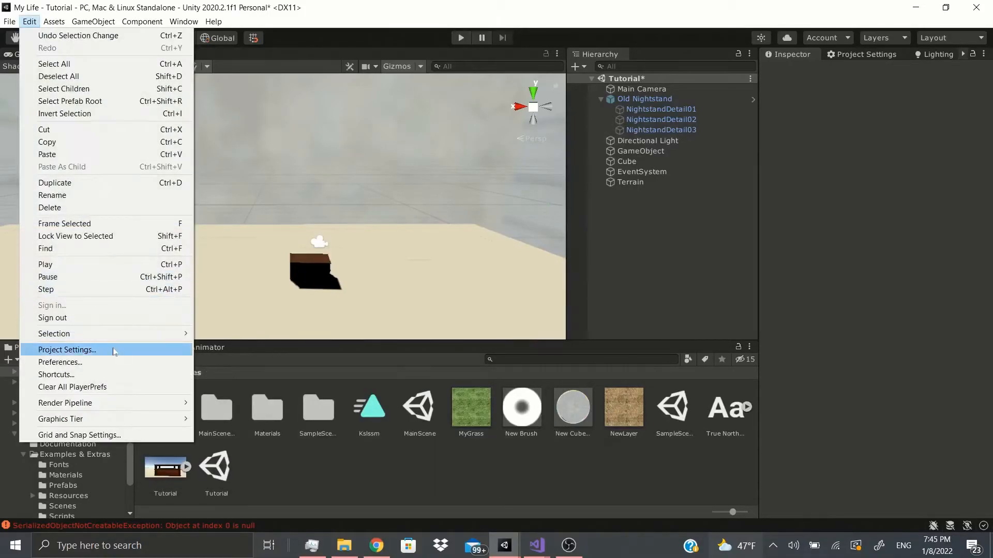
left_click(67, 350)
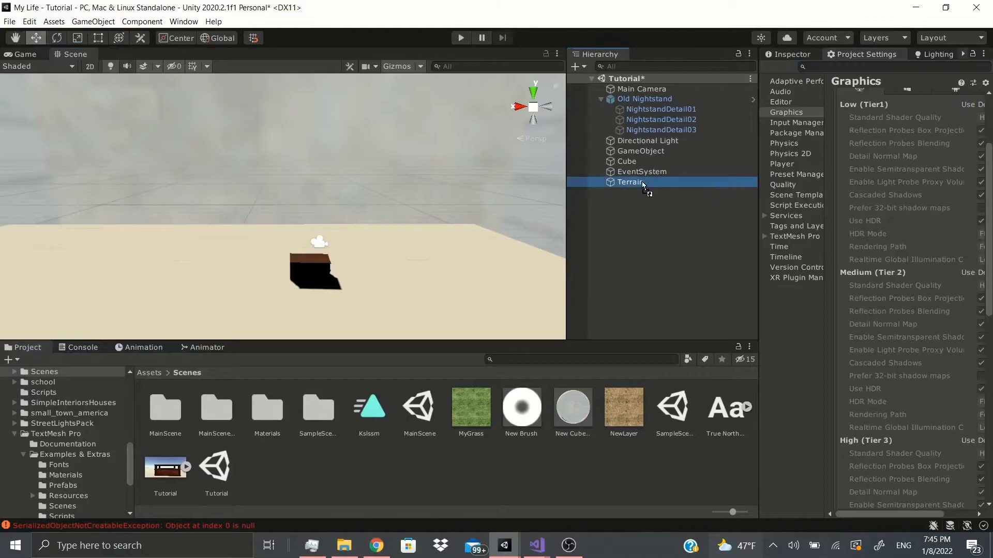
mouse_move(753, 217)
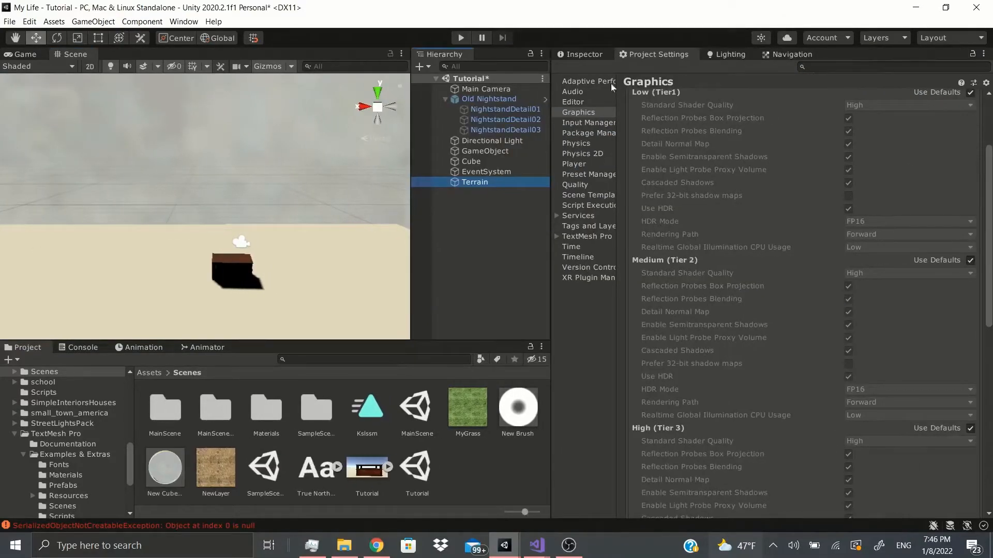
left_click(589, 278)
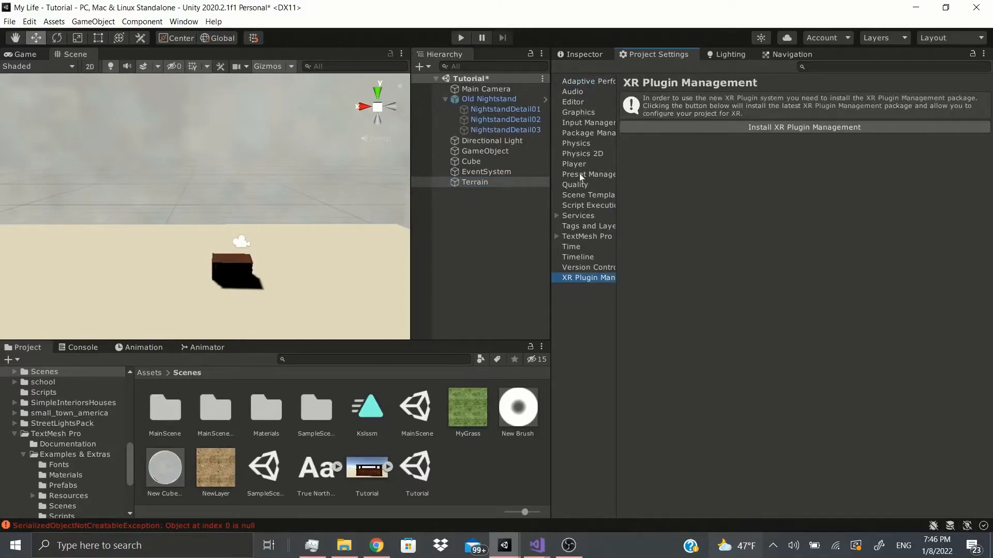
mouse_move(748, 135)
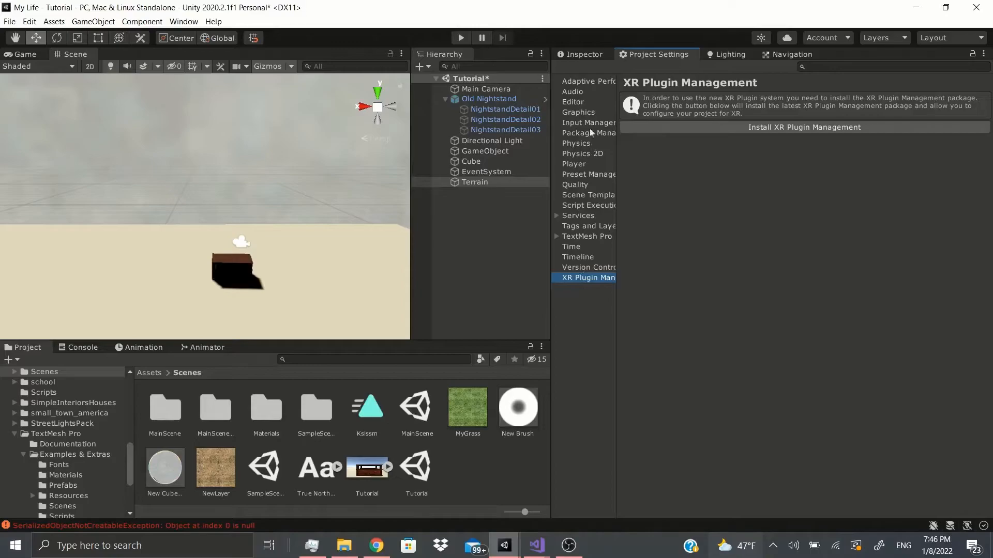
left_click(573, 102)
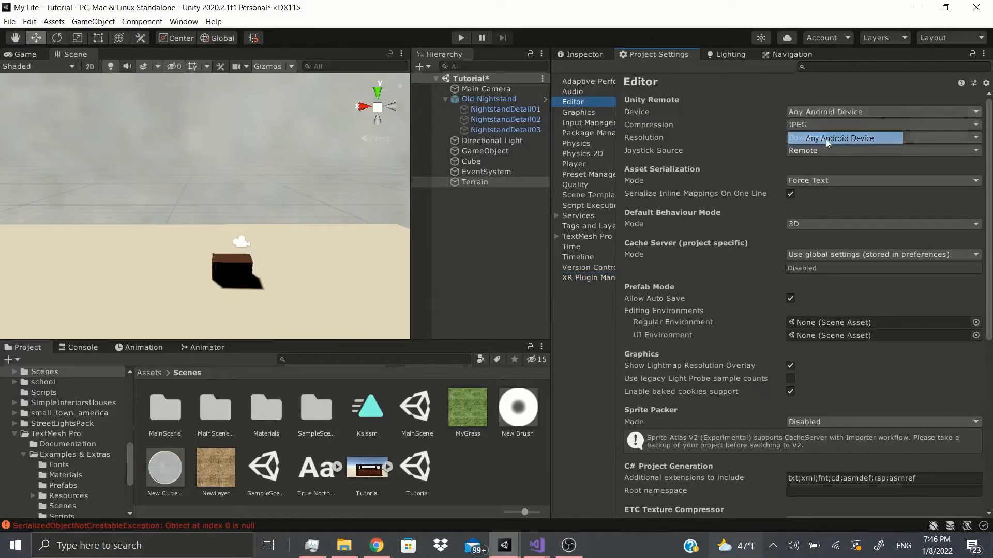
left_click(837, 139)
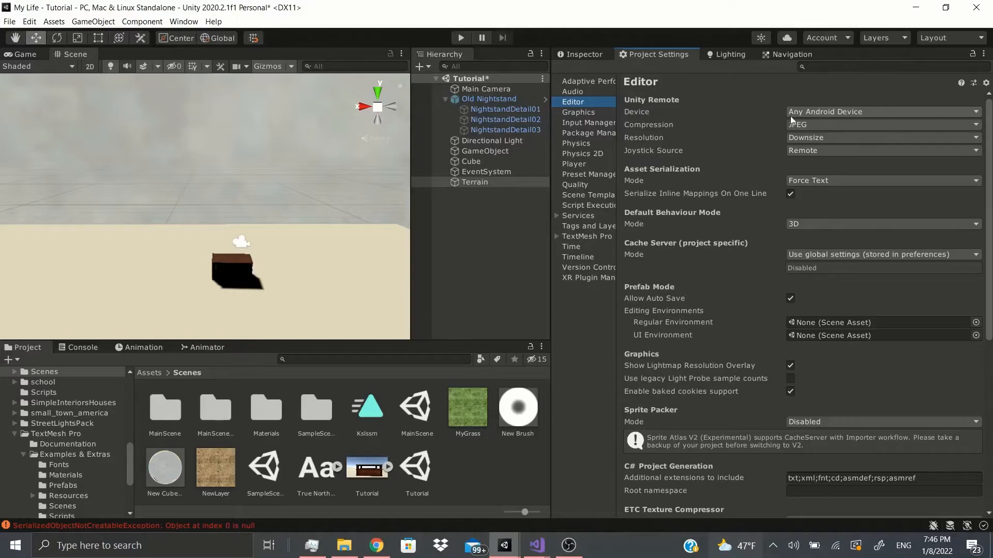
Show the Player page with DefaultCompany, My Life, version 0.1 and expand its Icon section.
left_click(574, 164)
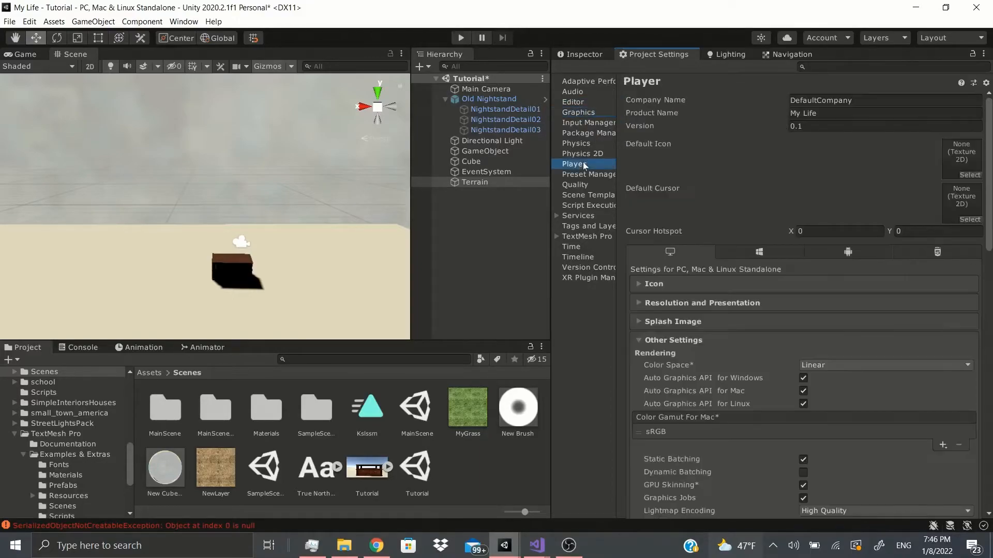
left_click(639, 283)
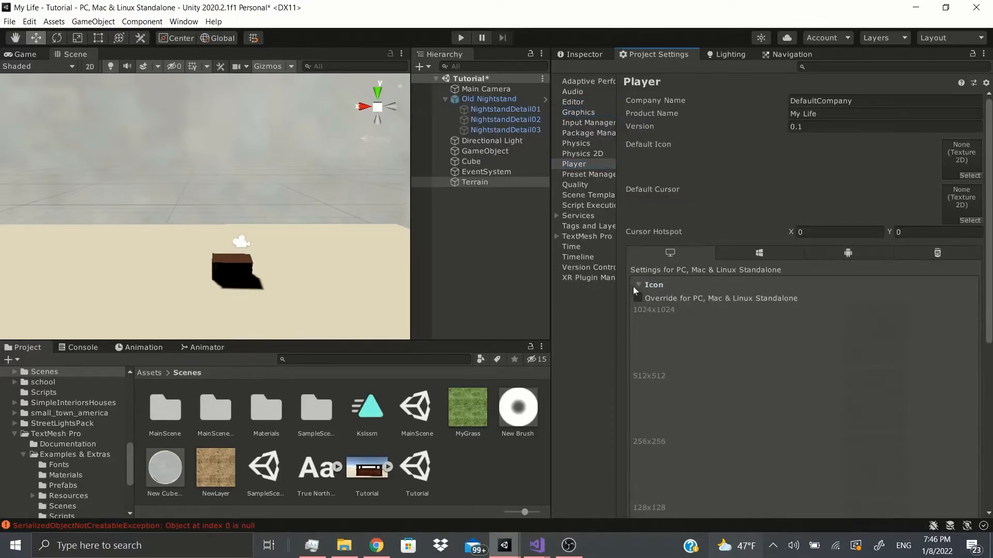
left_click(8, 22)
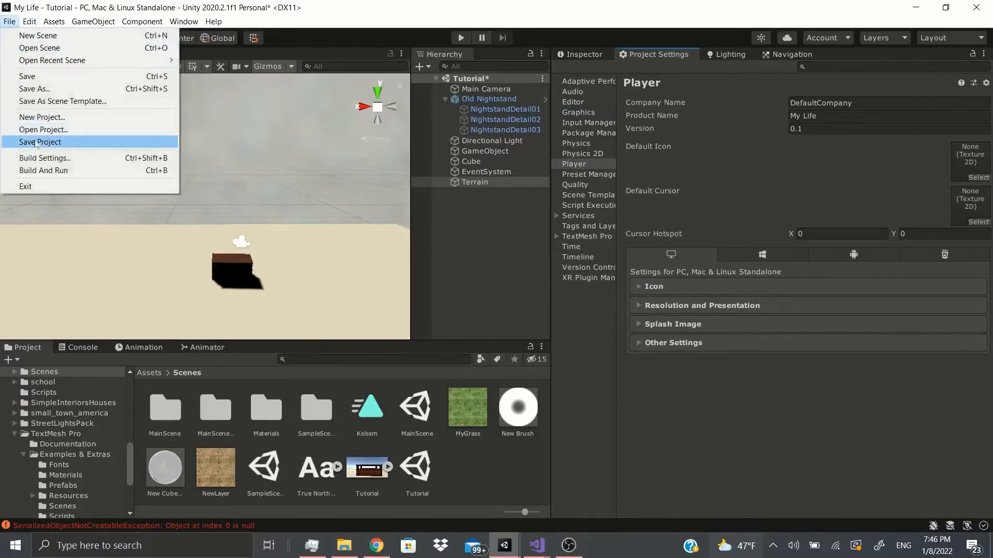
Glance at Build Settings, then change the Player product name from My Life to 'Turtorial'.
left_click(46, 157)
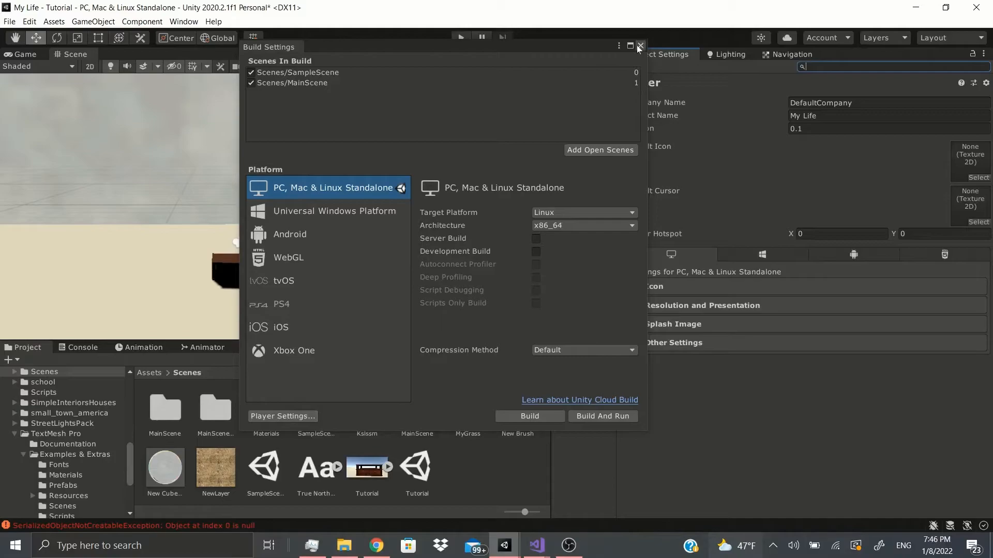
left_click(639, 46)
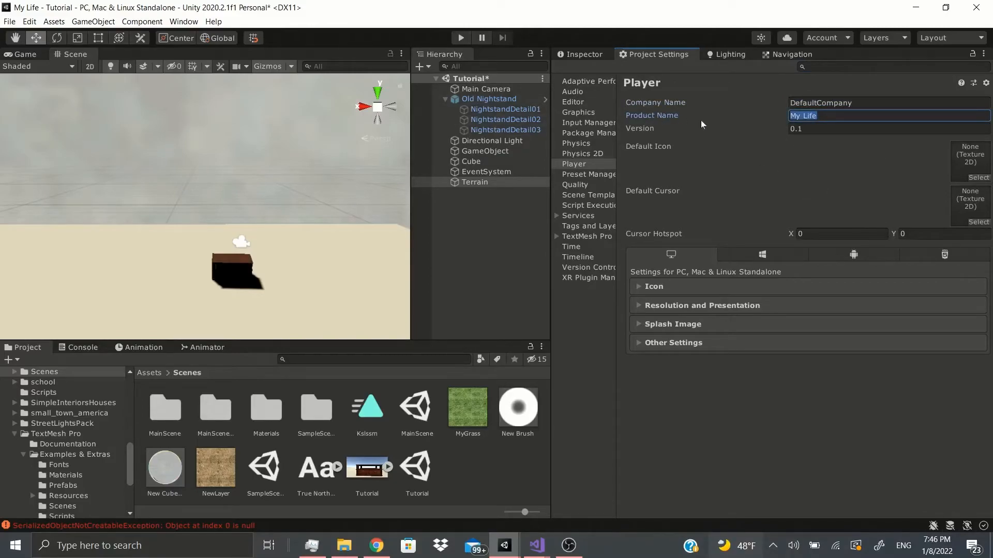
type("2")
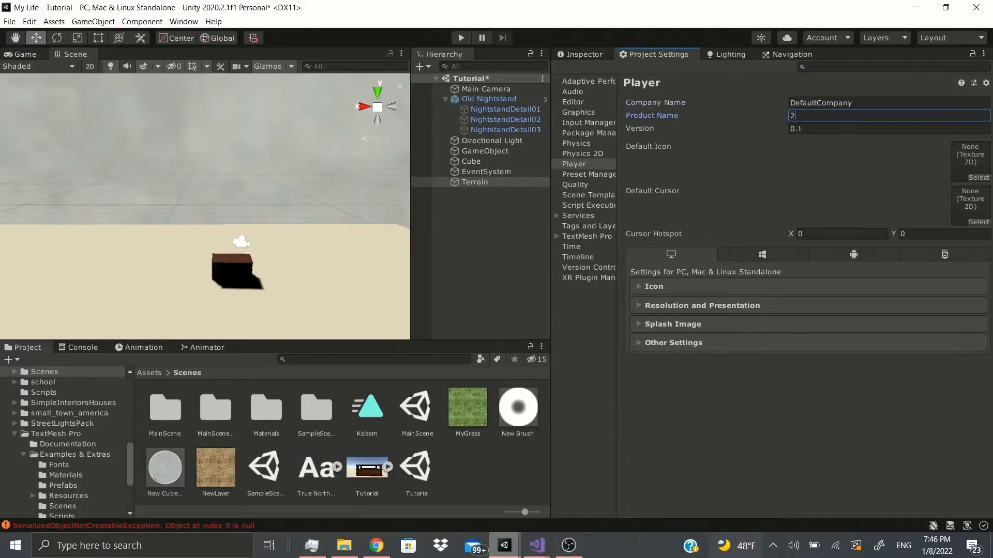
type("T")
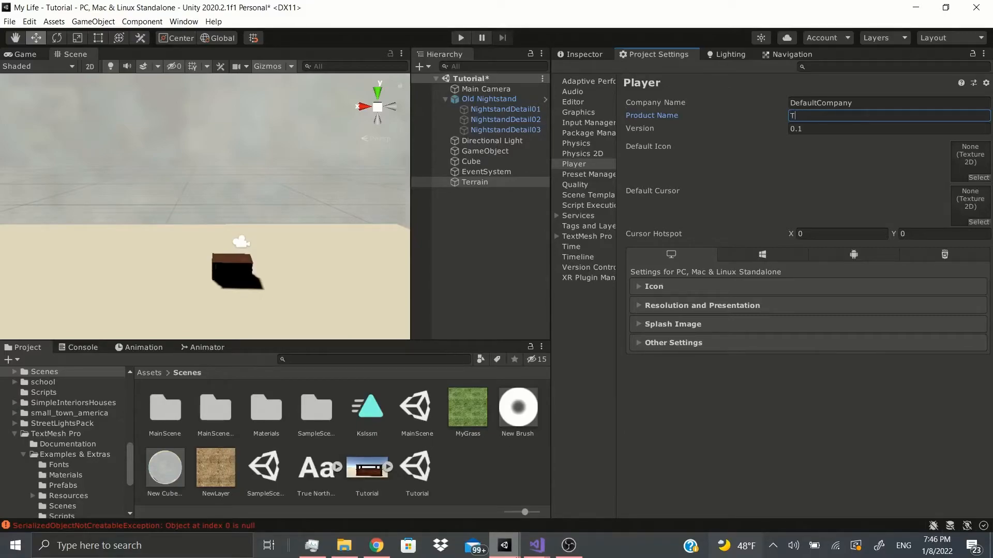
type("urtorial")
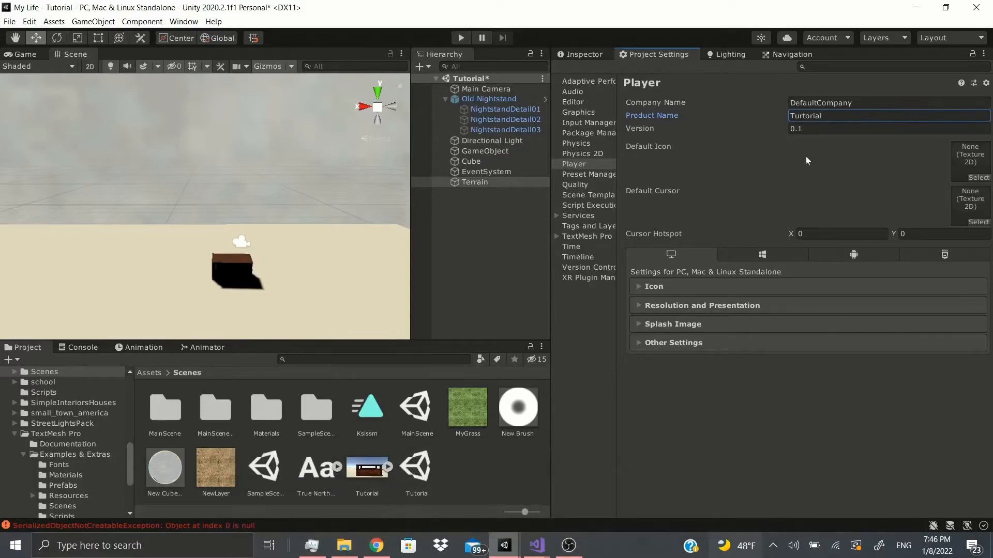
mouse_move(761, 158)
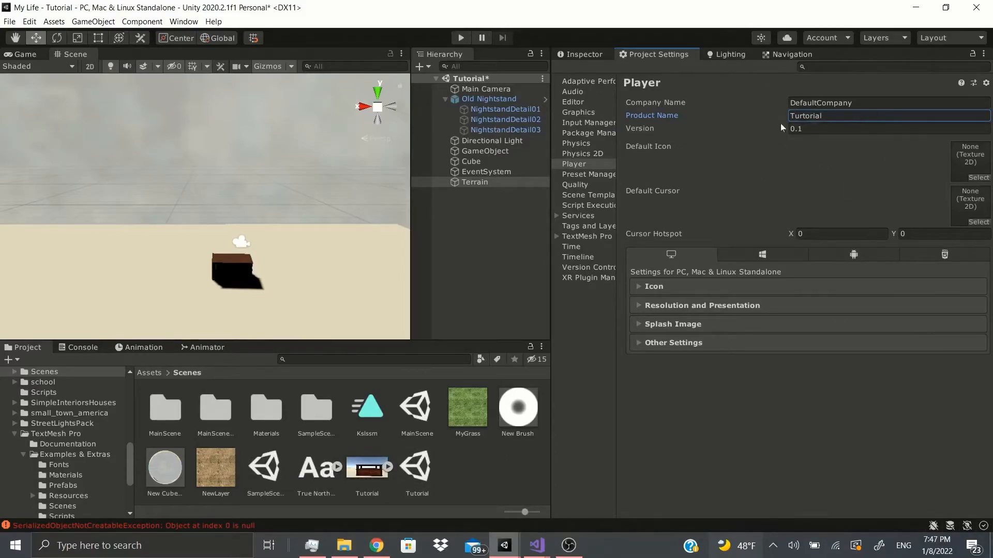
mouse_move(964, 171)
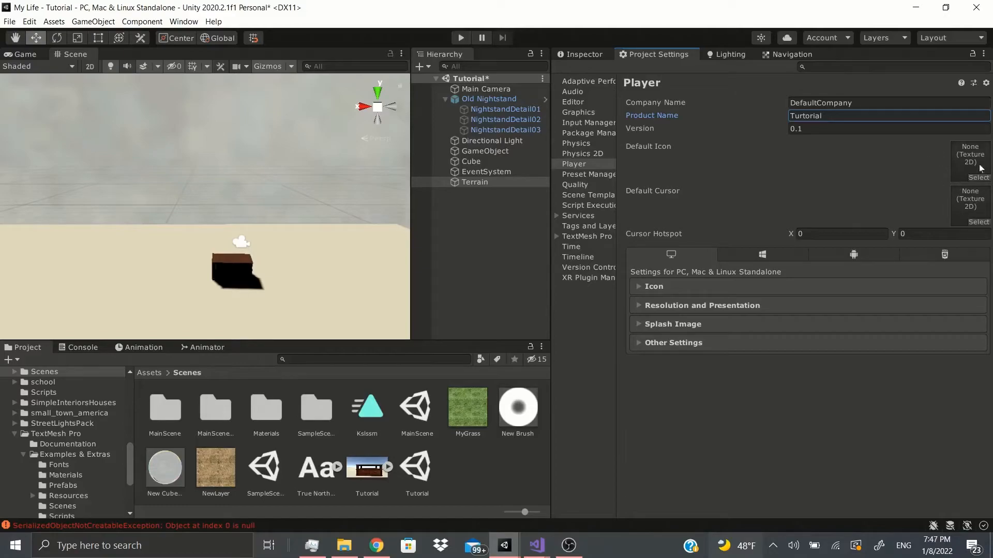
mouse_move(801, 213)
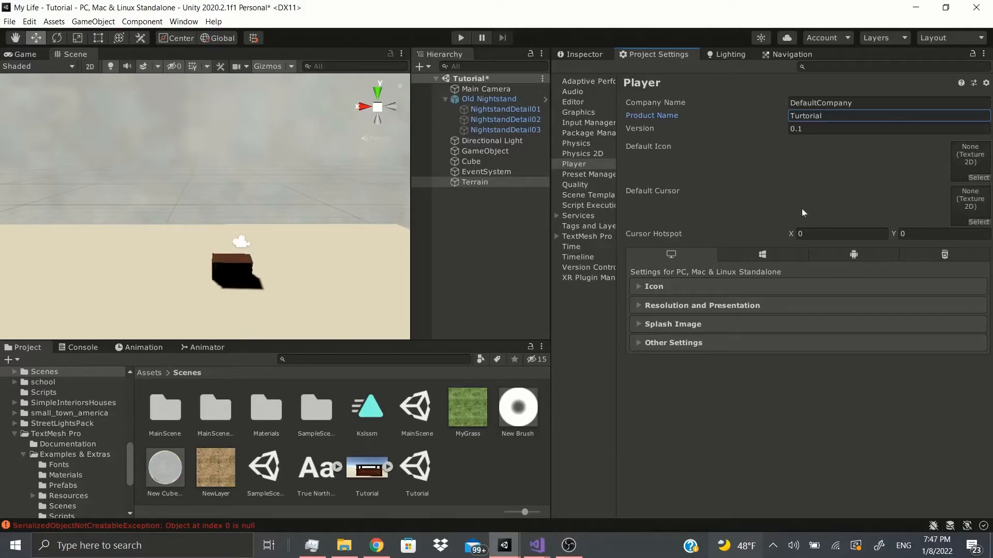
mouse_move(976, 231)
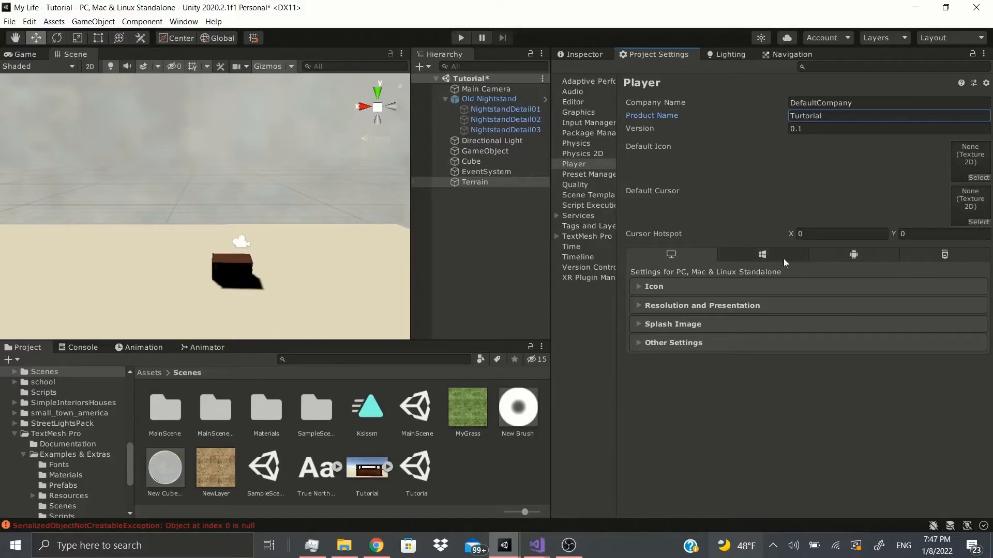
mouse_move(778, 218)
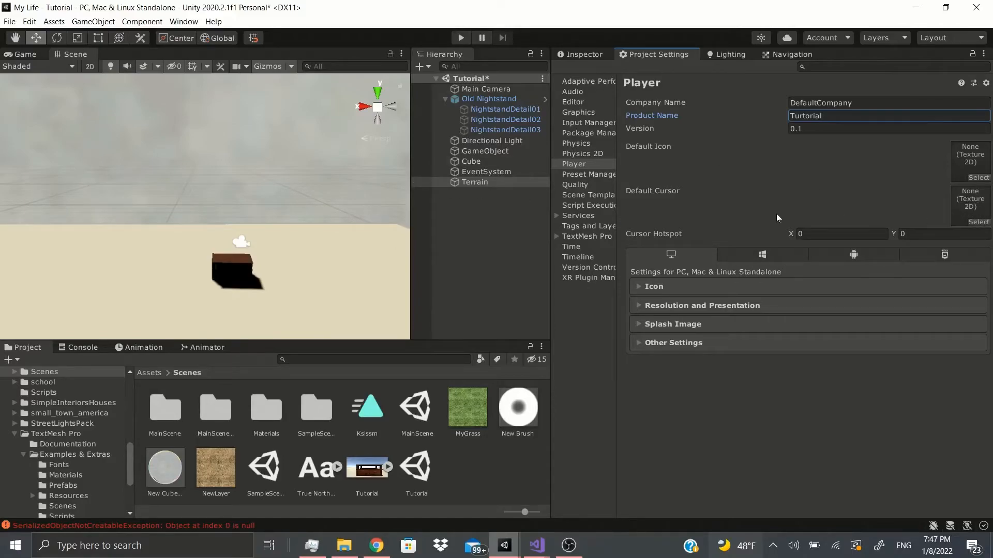
mouse_move(675, 240)
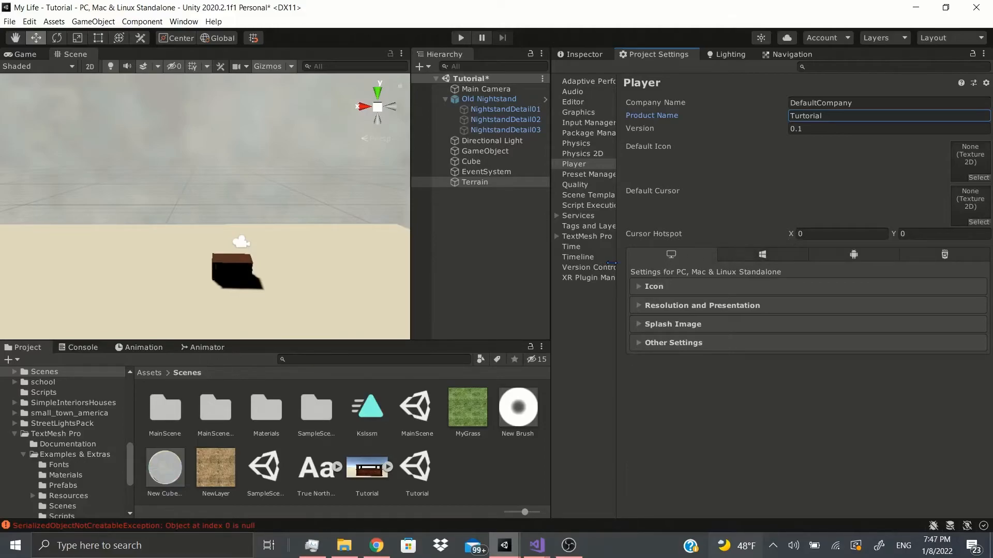
Visit the UWP and WebGL player tabs, return to Standalone and expand its Icon section.
left_click(761, 254)
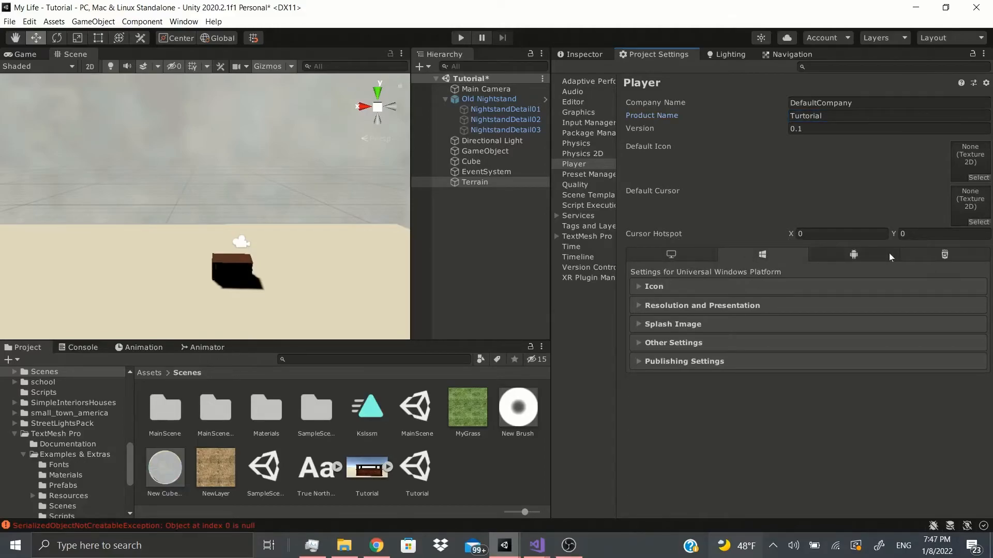
left_click(943, 254)
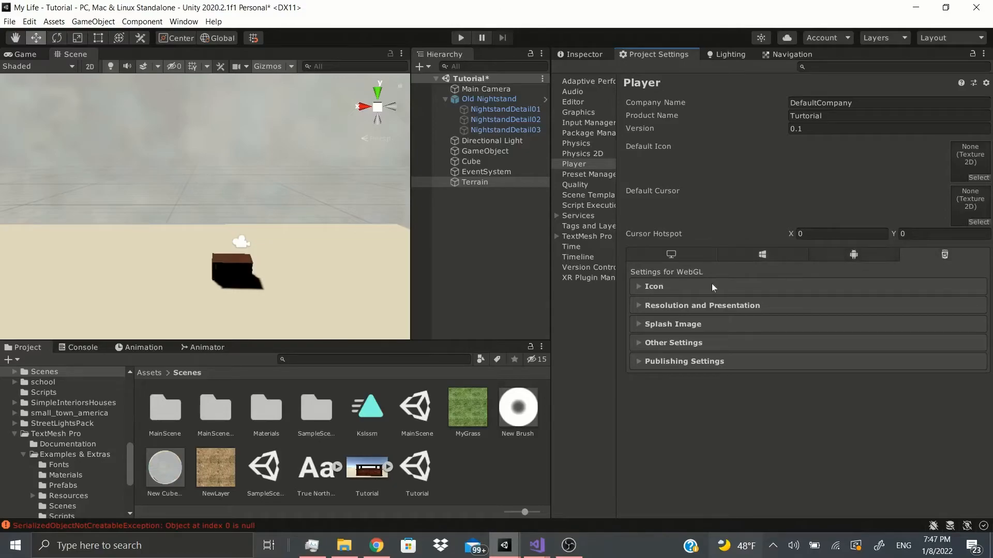
left_click(670, 255)
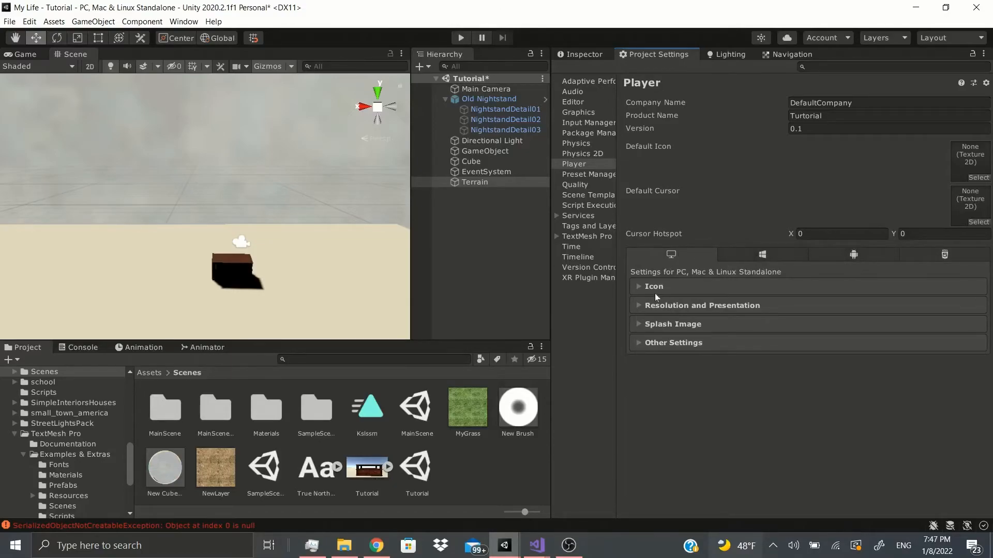
left_click(759, 253)
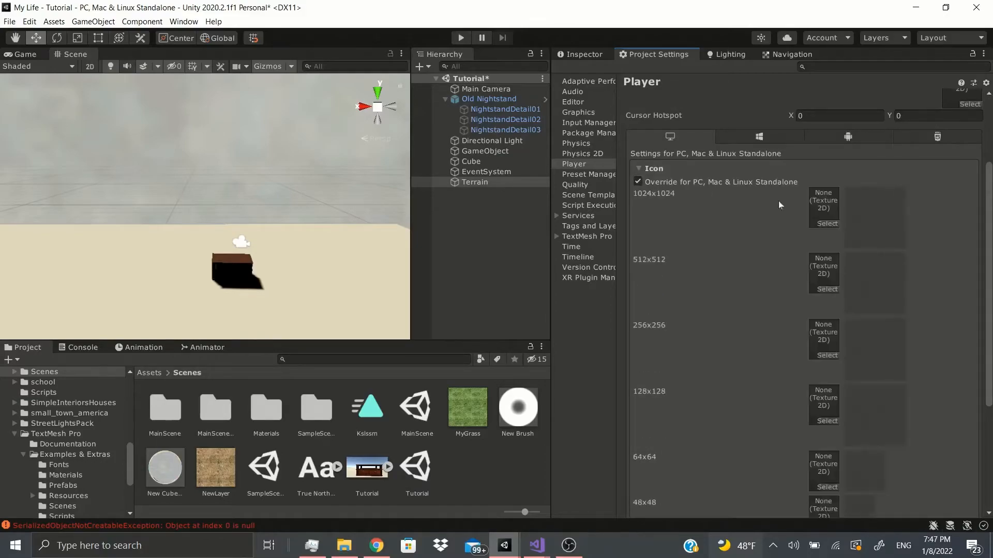
Expand Resolution and Presentation and view the Fullscreen Mode choices, keeping Fullscreen Window.
scroll("down", 3)
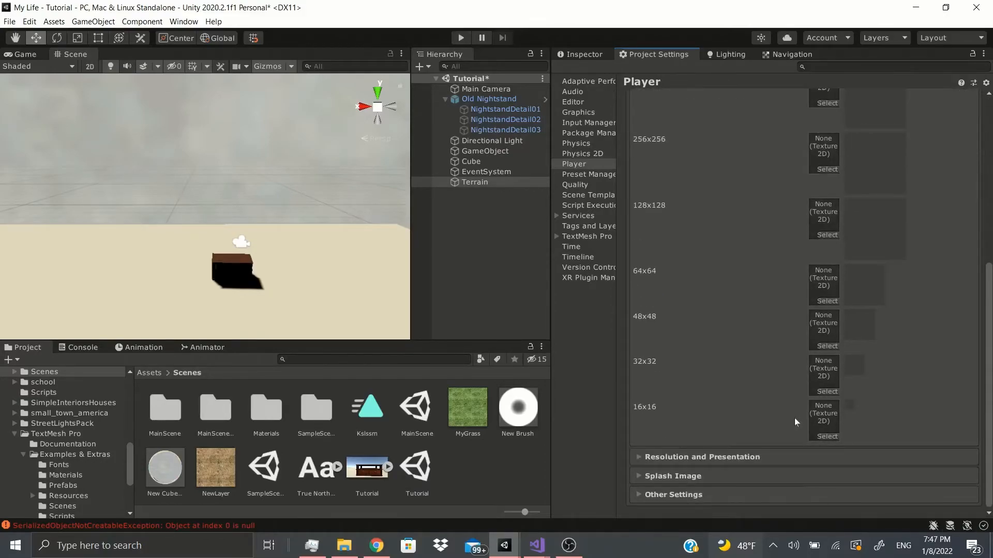
left_click(639, 267)
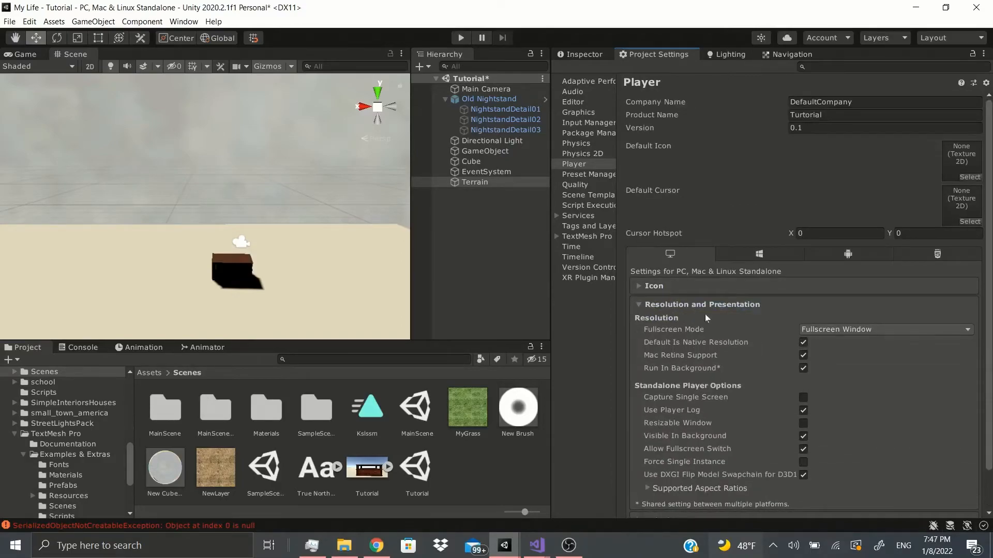
left_click(885, 330)
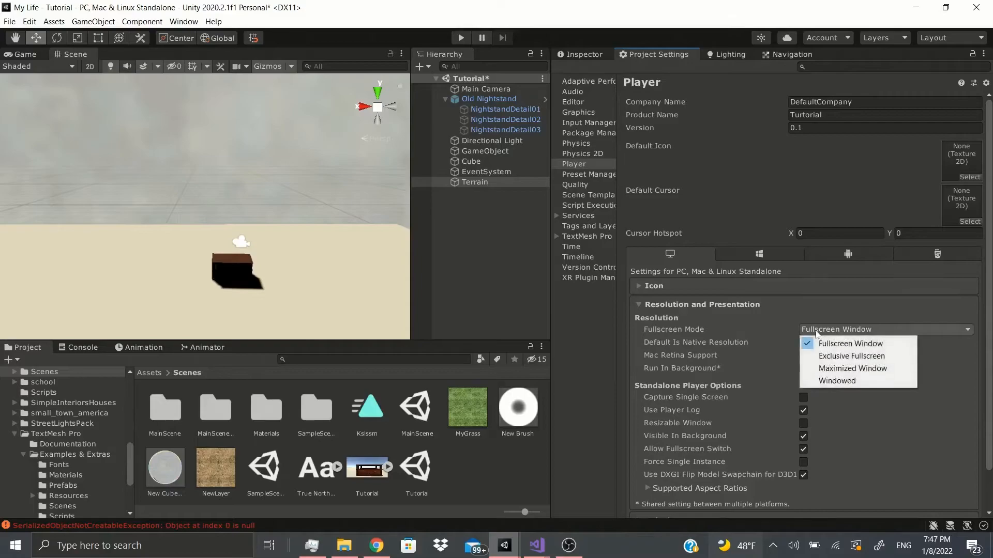
mouse_move(849, 381)
type("r")
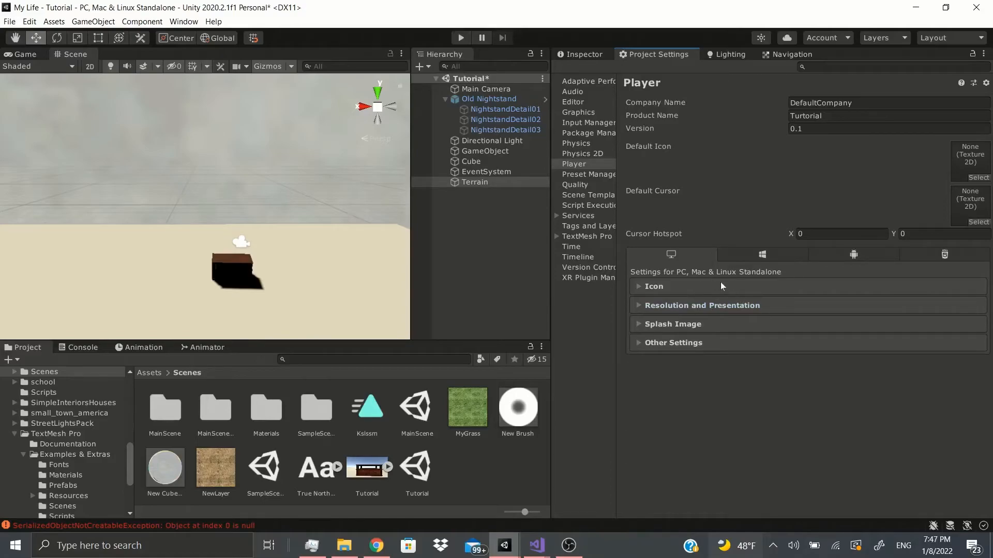
mouse_move(808, 271)
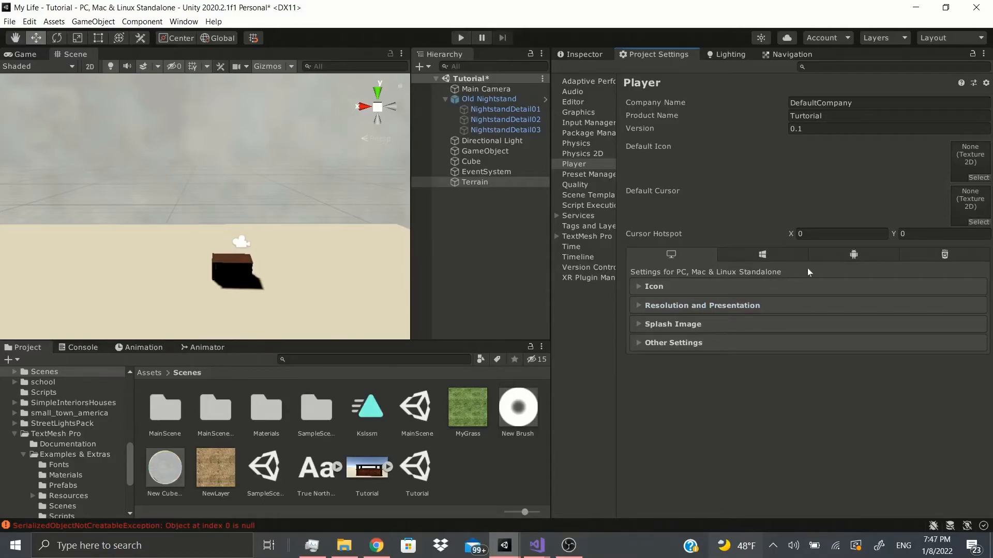
mouse_move(647, 385)
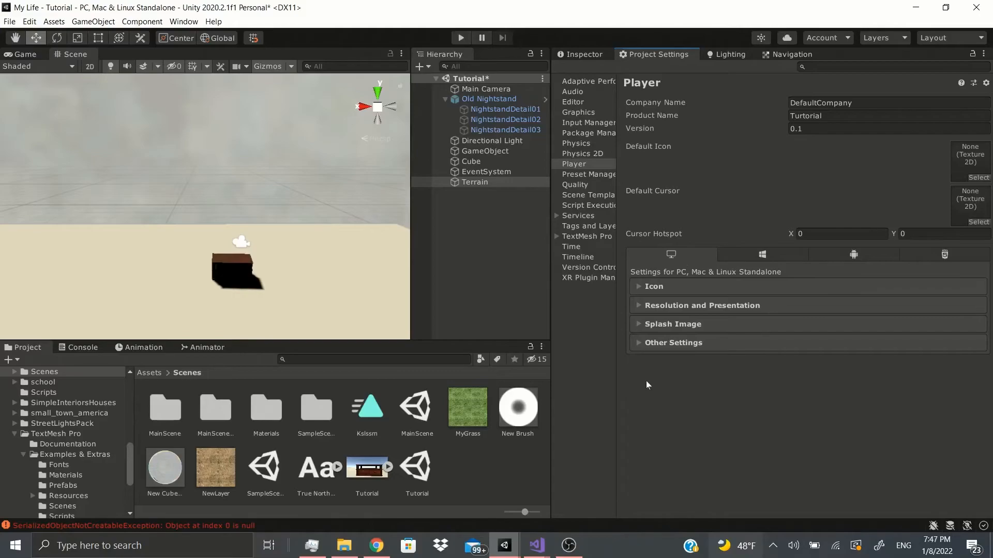
mouse_move(603, 325)
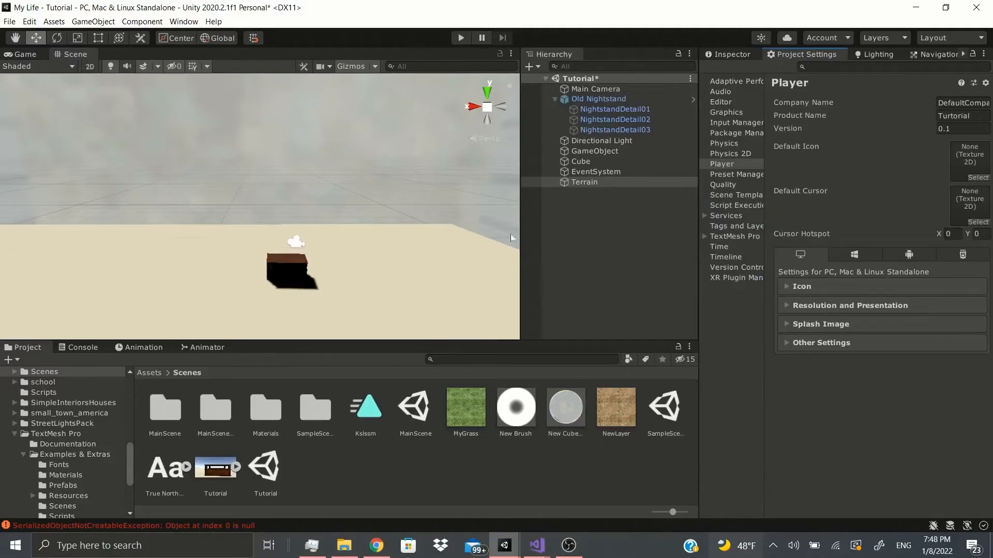
Reach the Selection commands to save and reload the Cube selection.
left_click(31, 21)
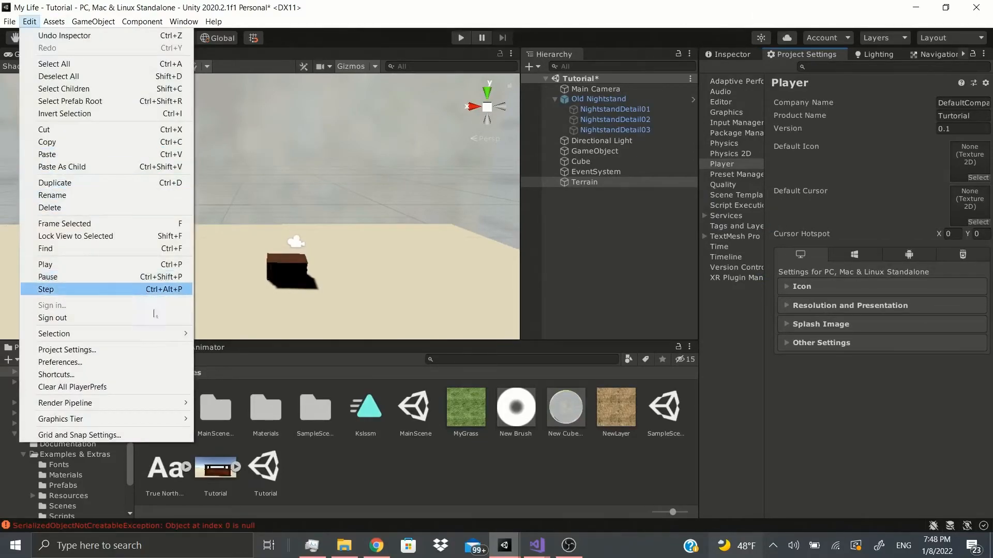
mouse_move(67, 350)
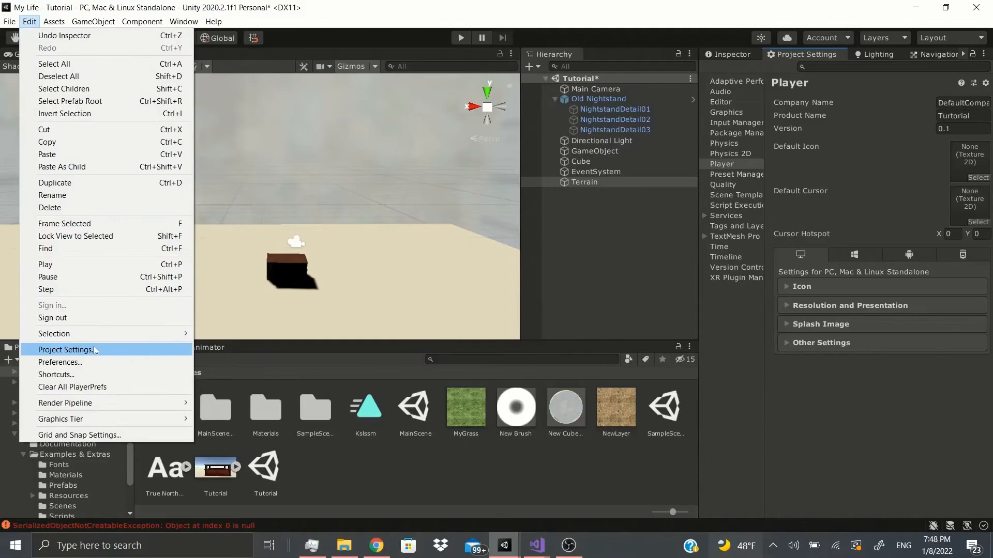
mouse_move(54, 333)
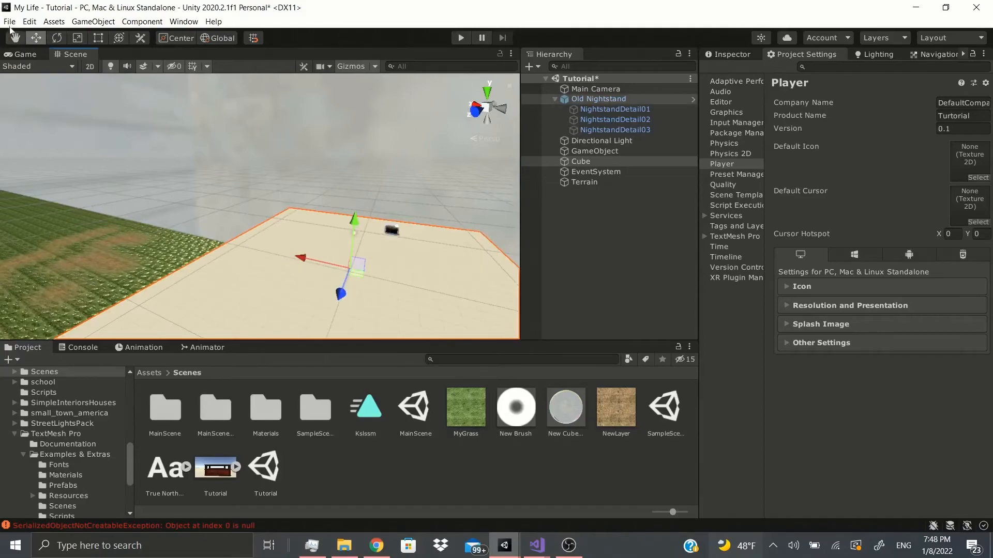
left_click(31, 20)
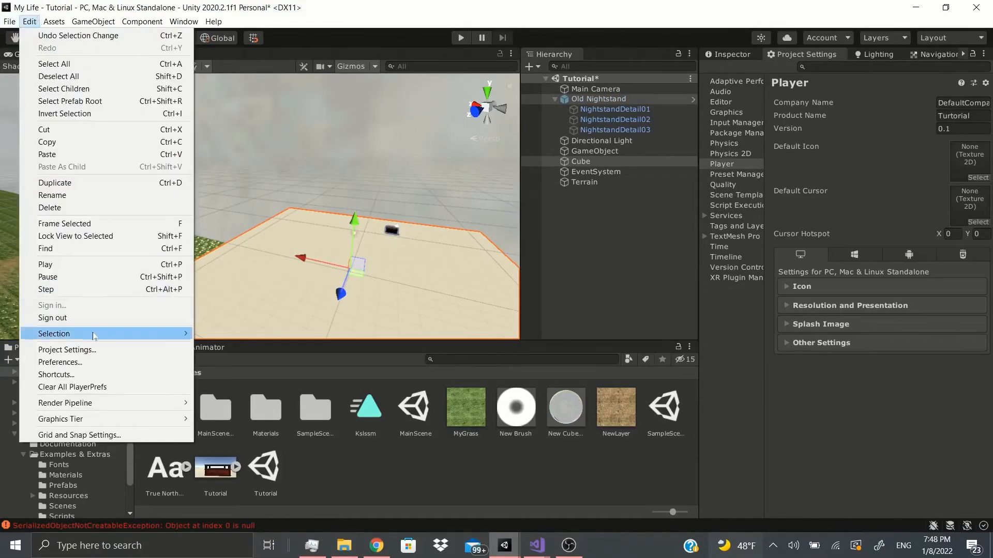
mouse_move(93, 333)
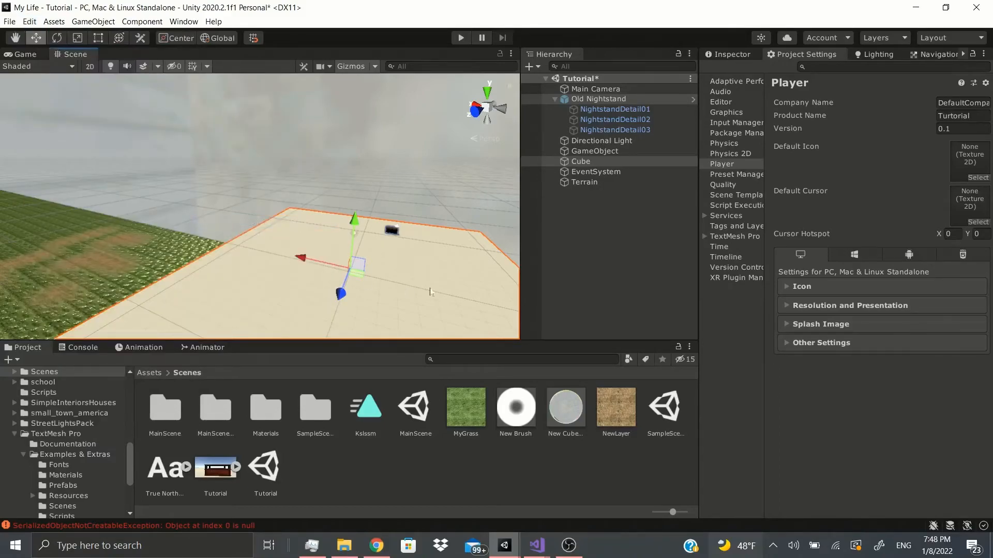
mouse_move(366, 318)
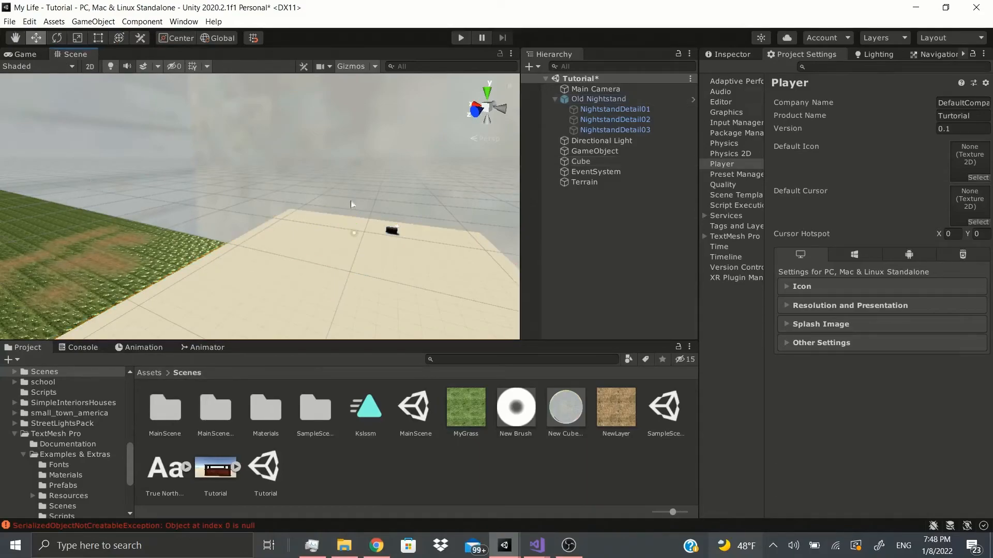
mouse_move(296, 267)
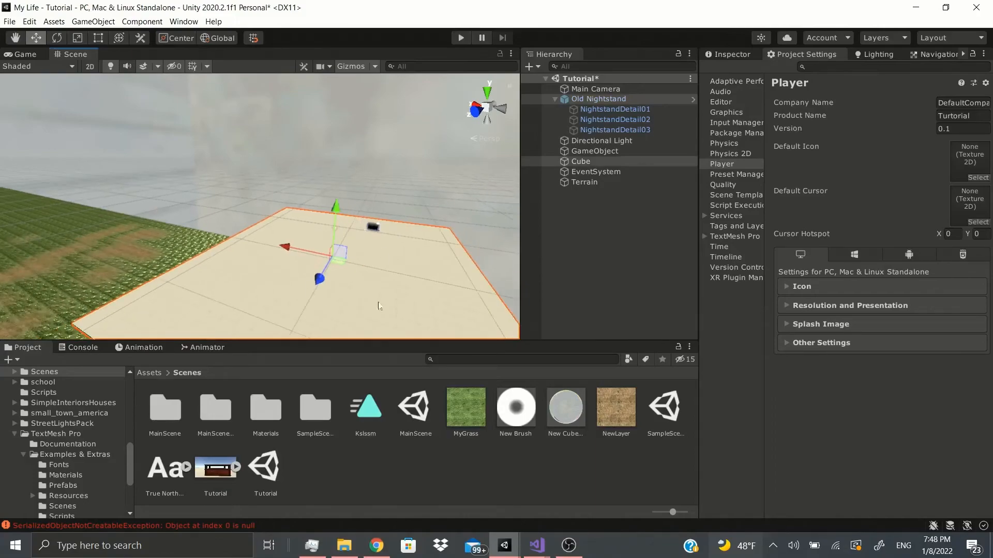
mouse_move(356, 279)
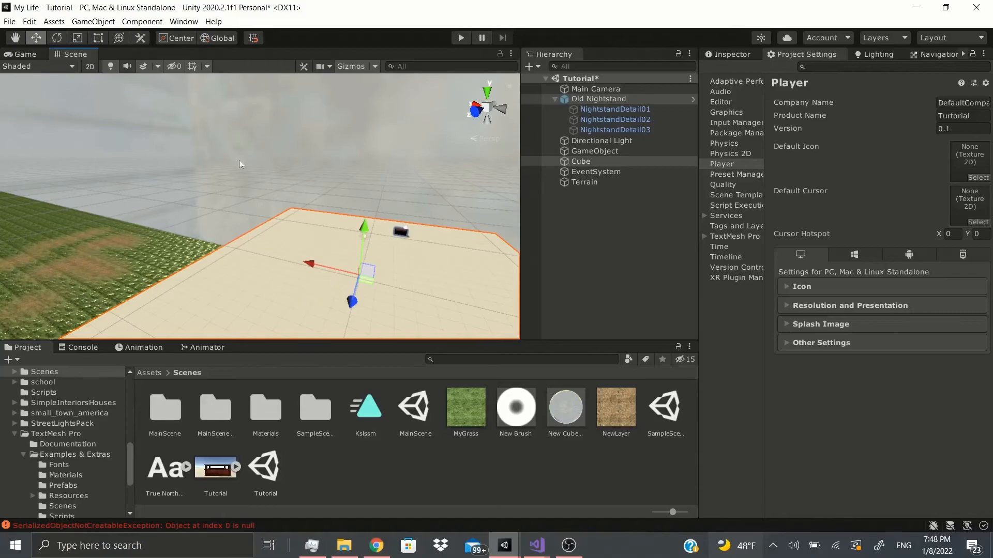
Bring up the editing command list again with the Cube still selected.
left_click(32, 22)
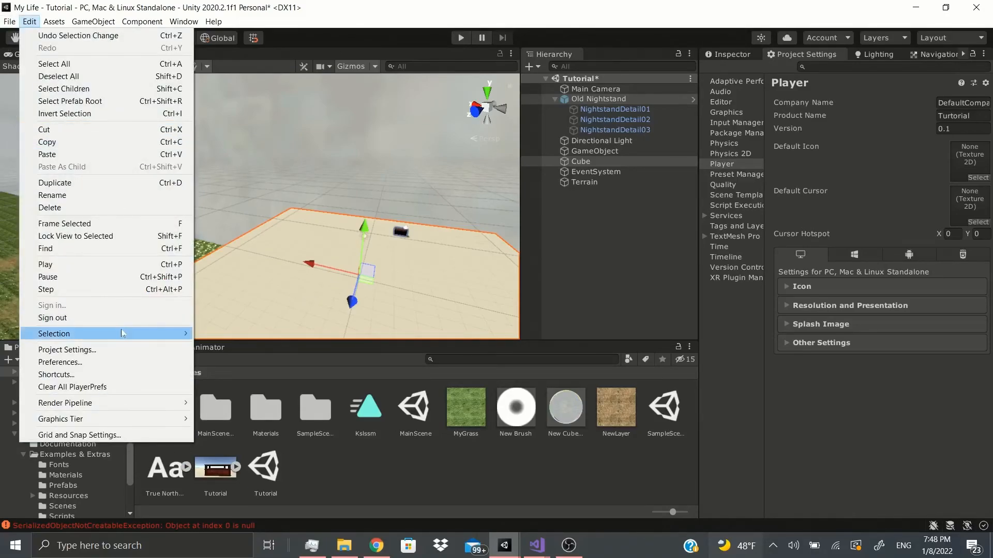
mouse_move(79, 315)
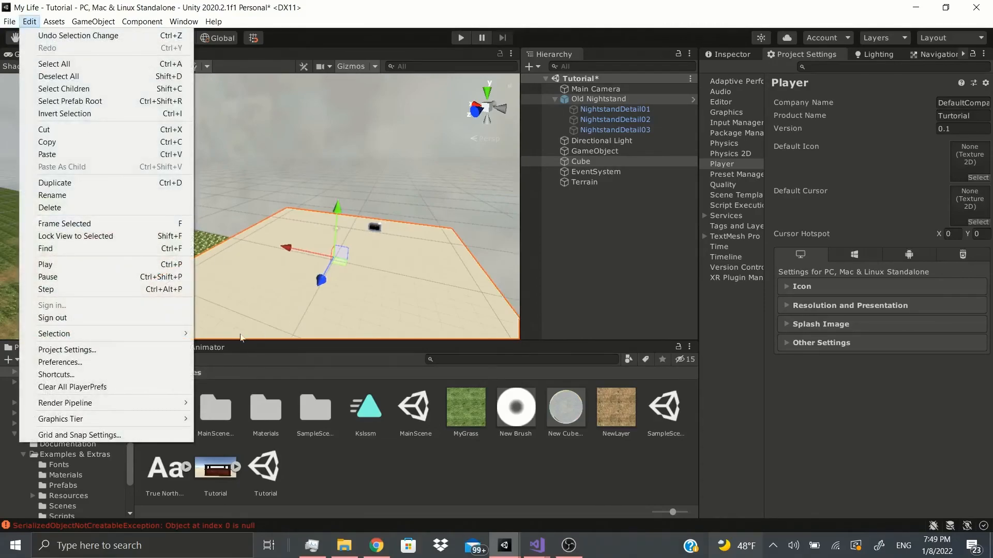
mouse_move(237, 339)
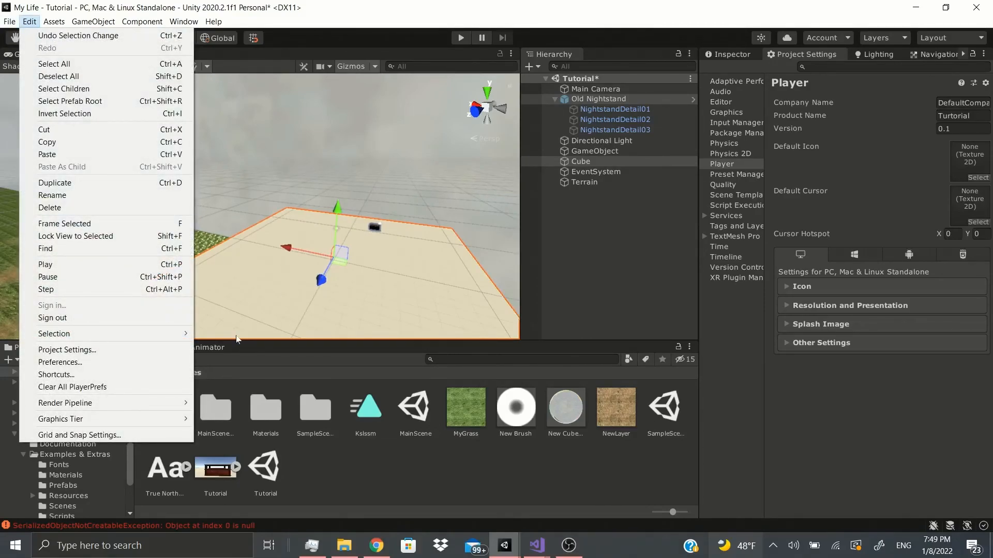
mouse_move(75, 295)
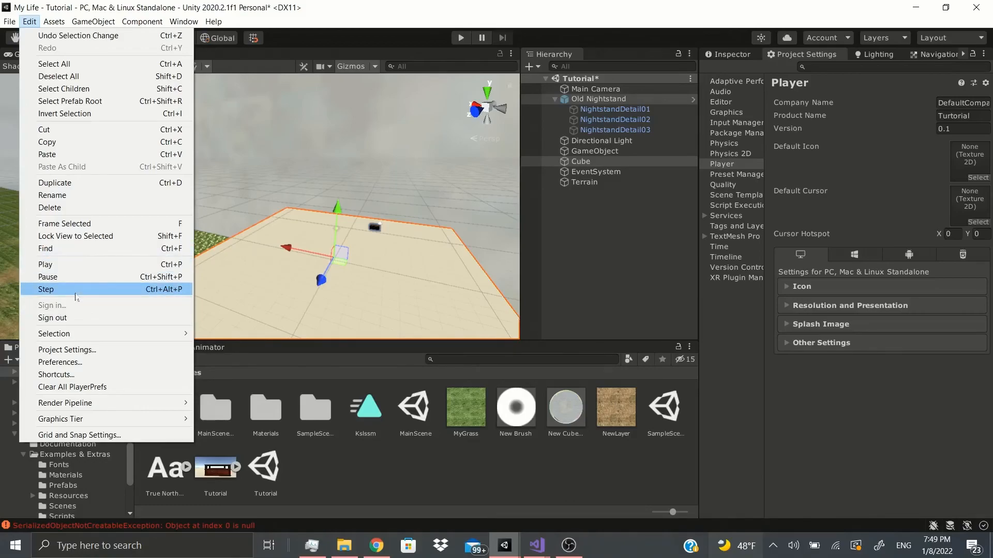
mouse_move(370, 385)
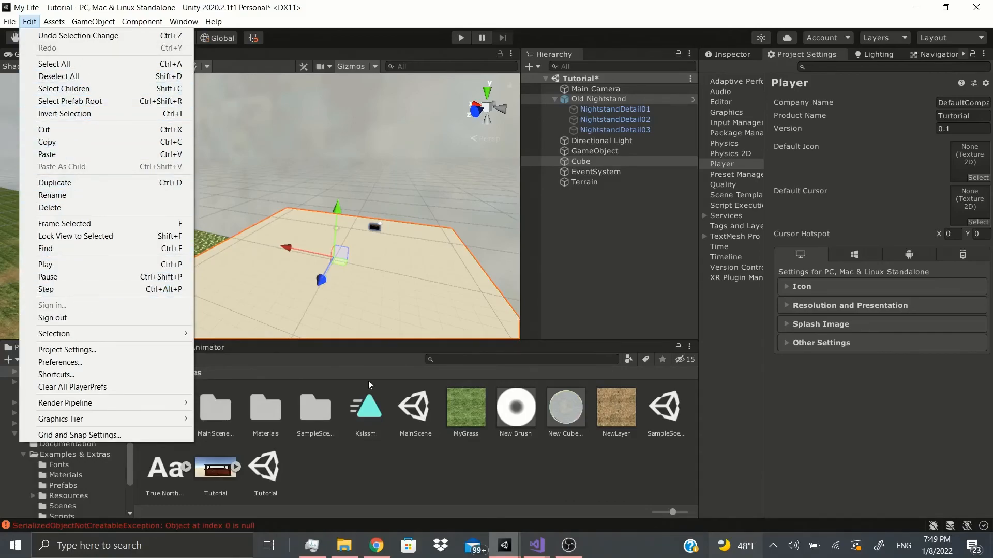